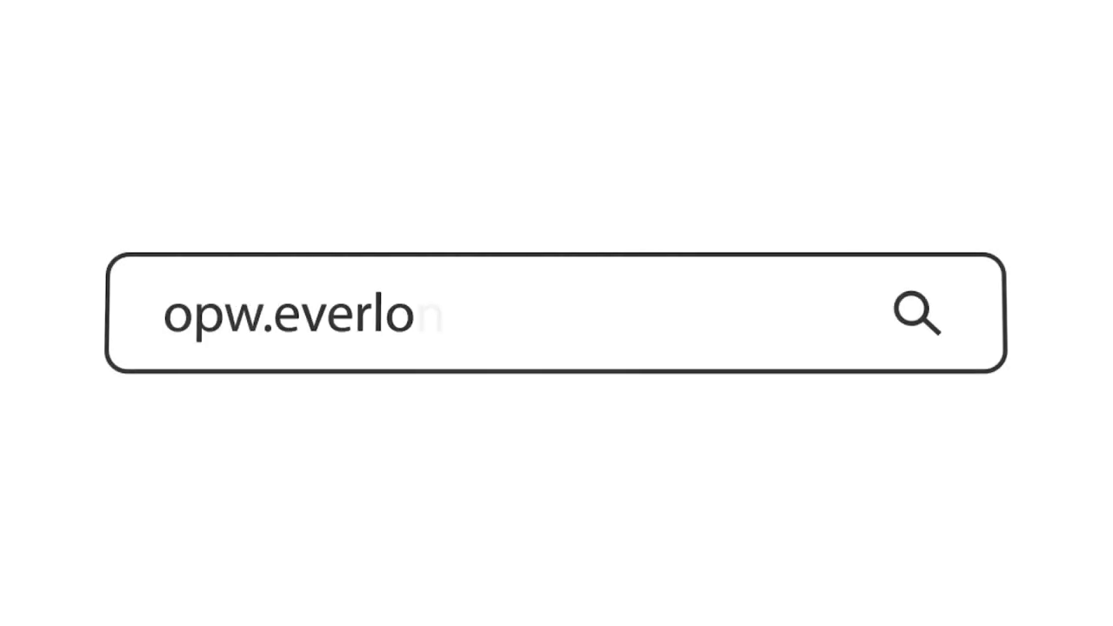
- Go to opw.everlonbronze.com.au to reach the Plaque Wizard login page
type("nbronze.com.au")
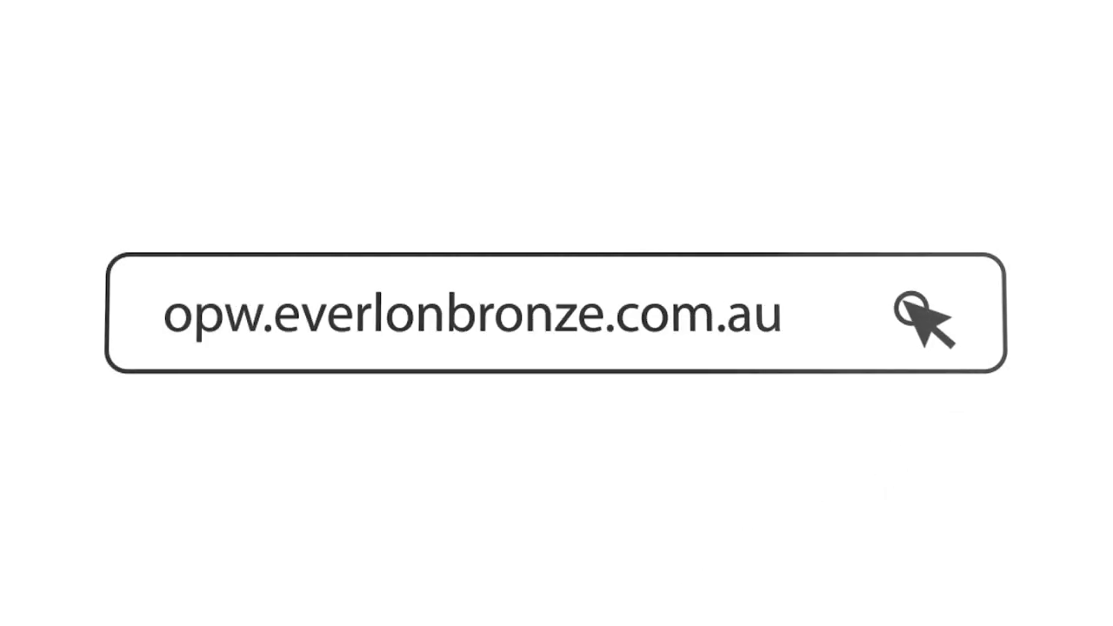
left_click(930, 317)
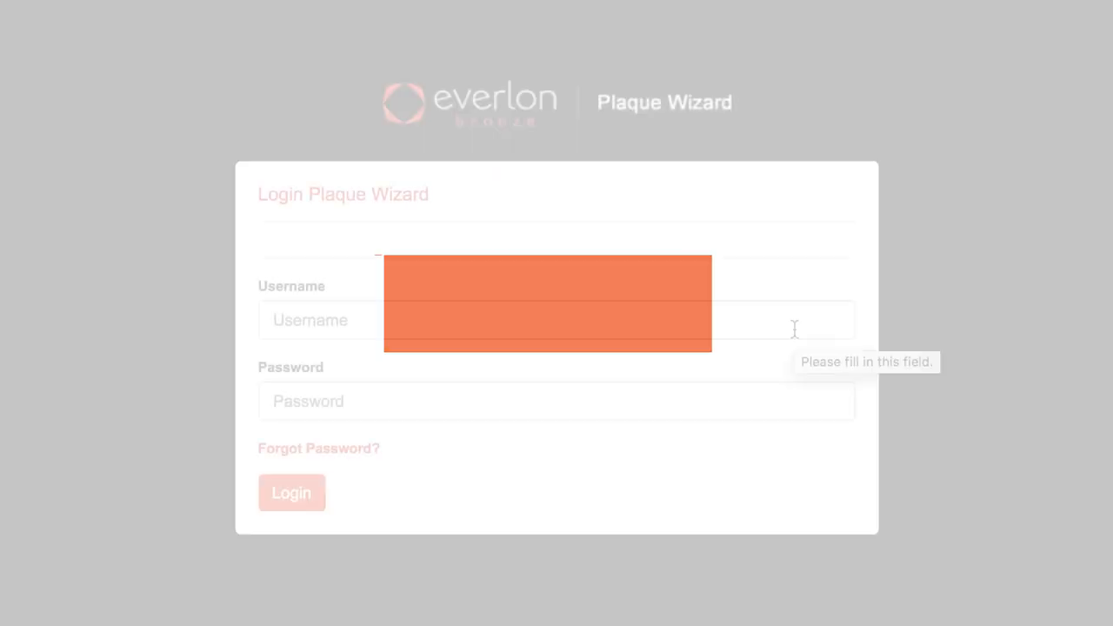
- Sign in to the Plaque Wizard with the Everlon account credentials
type("Eve")
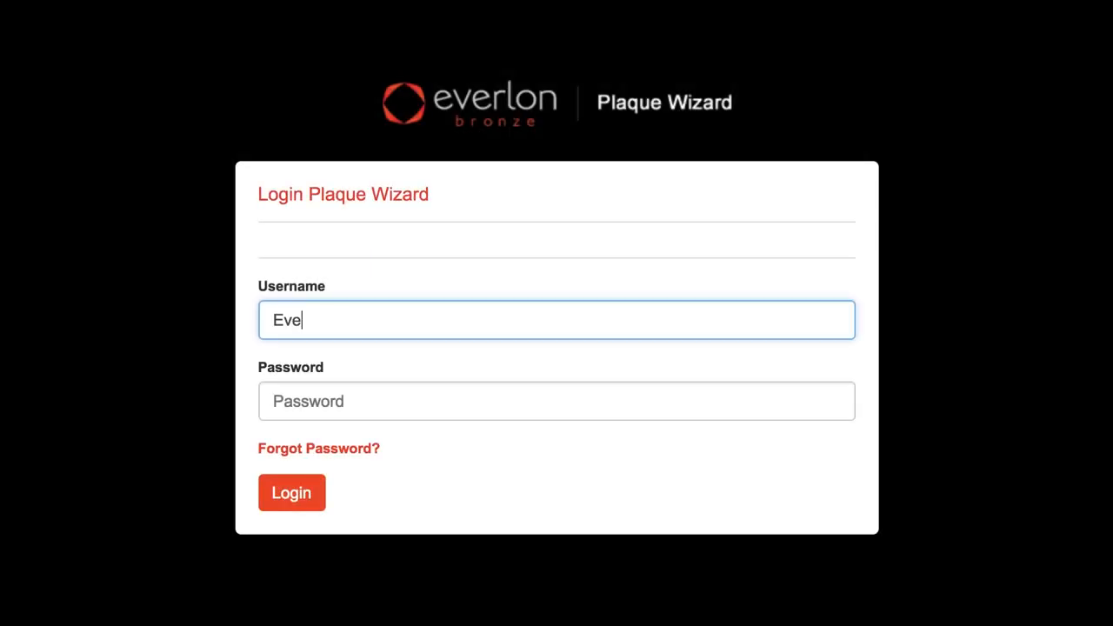
type("rlon")
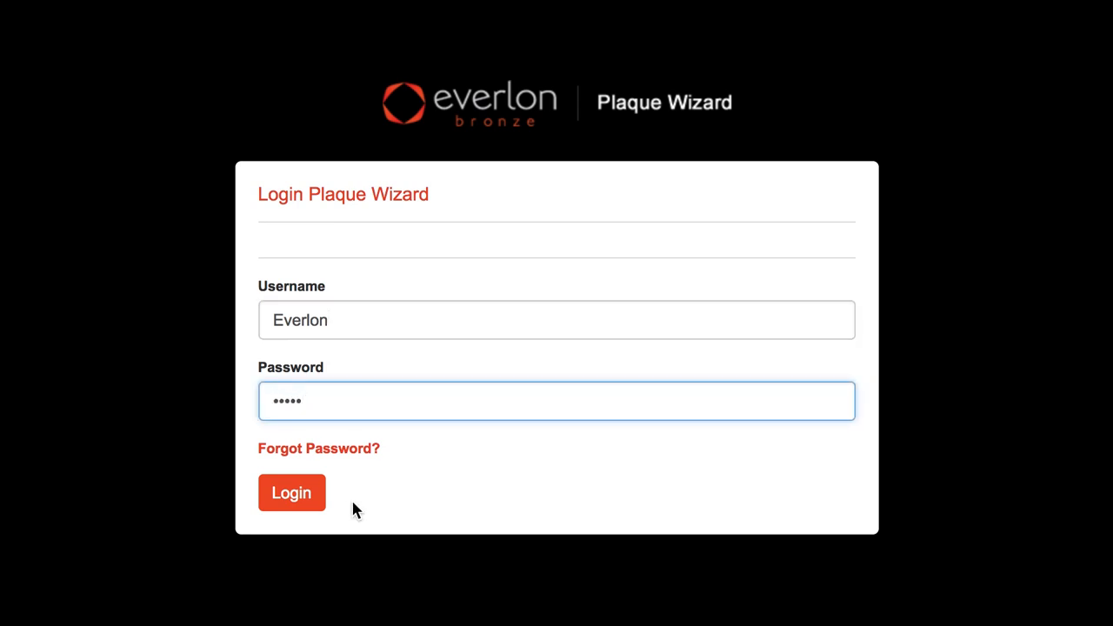
left_click(292, 492)
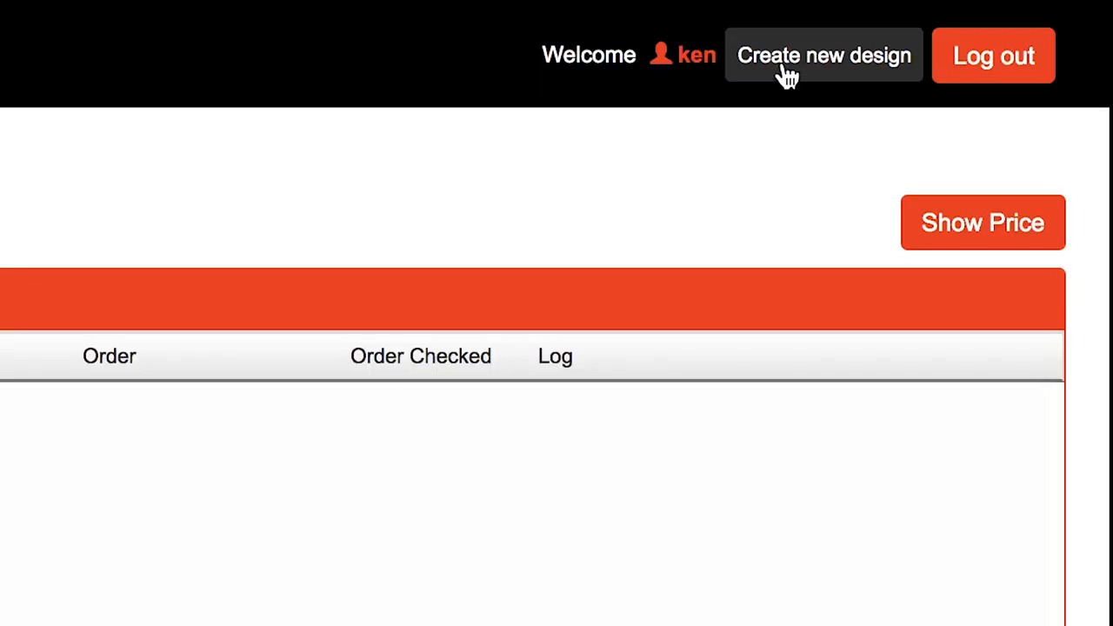
- Create a rectangular 380 × 280 mm plaque in dark brown with a border
left_click(823, 55)
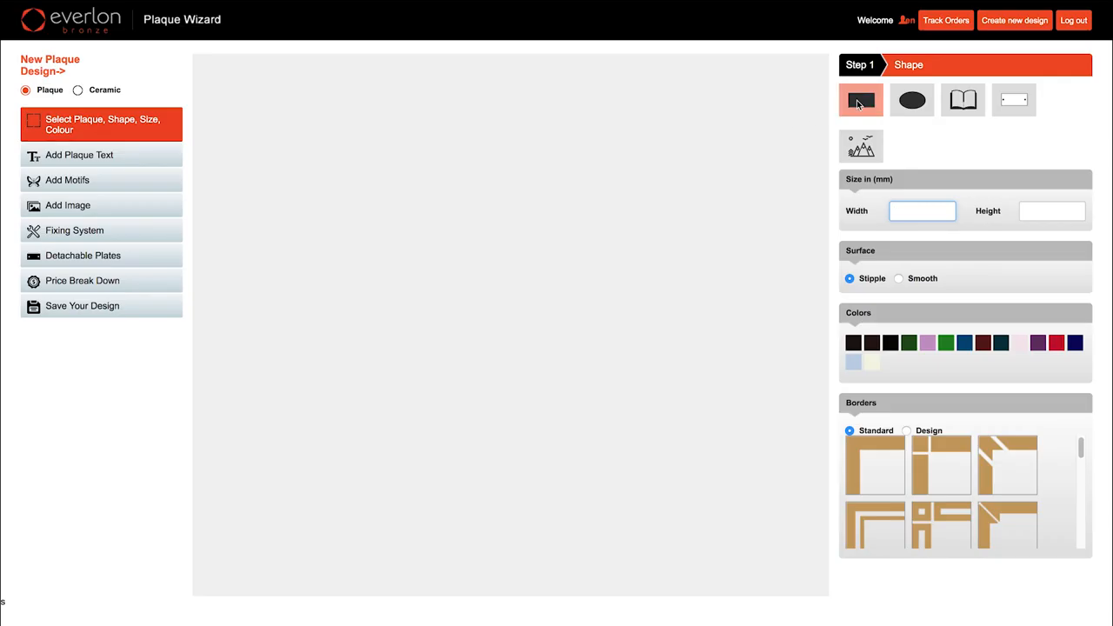
left_click(962, 99)
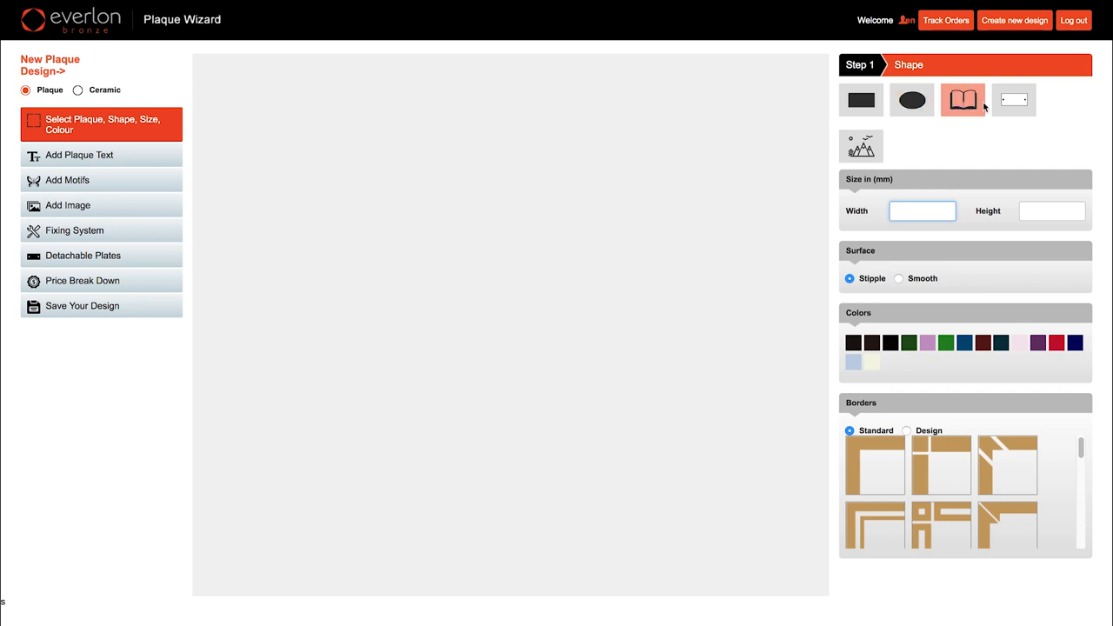
left_click(860, 99)
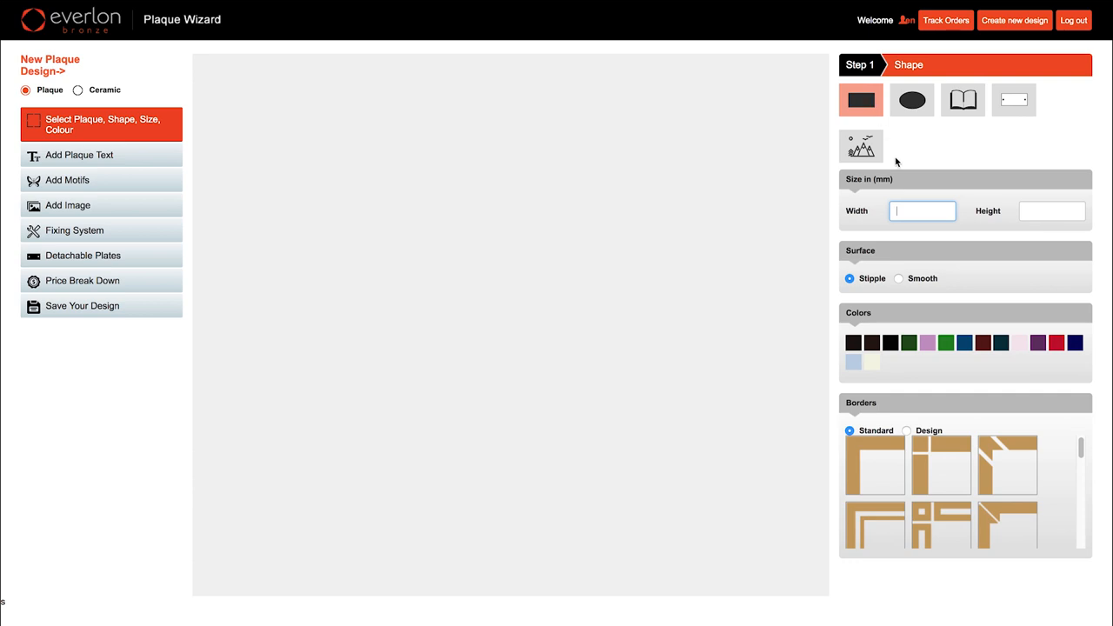
type("380")
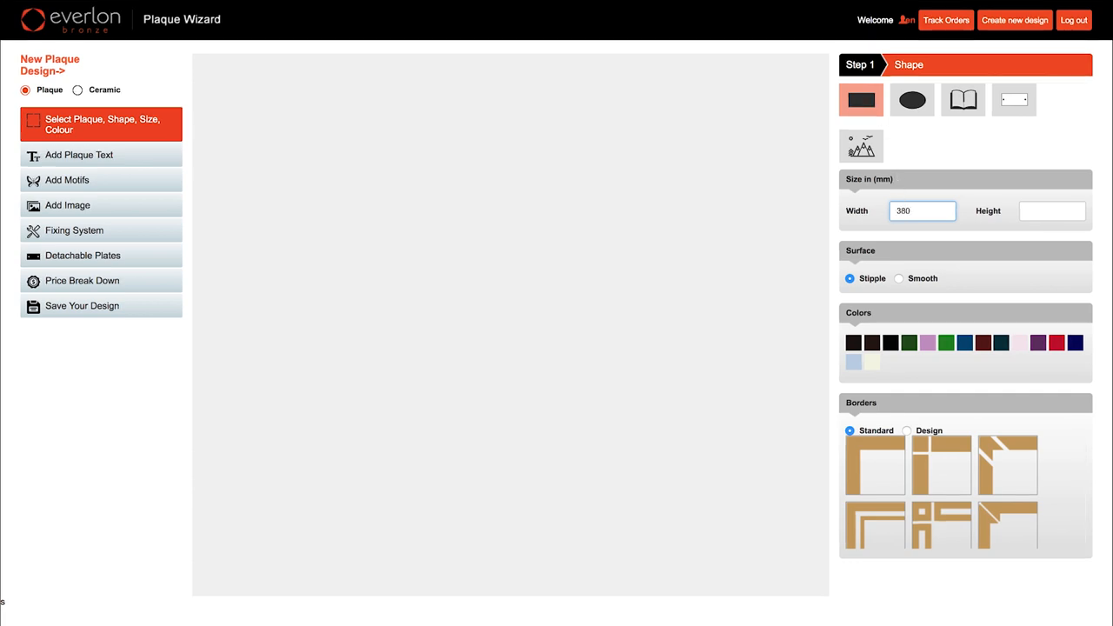
type("280")
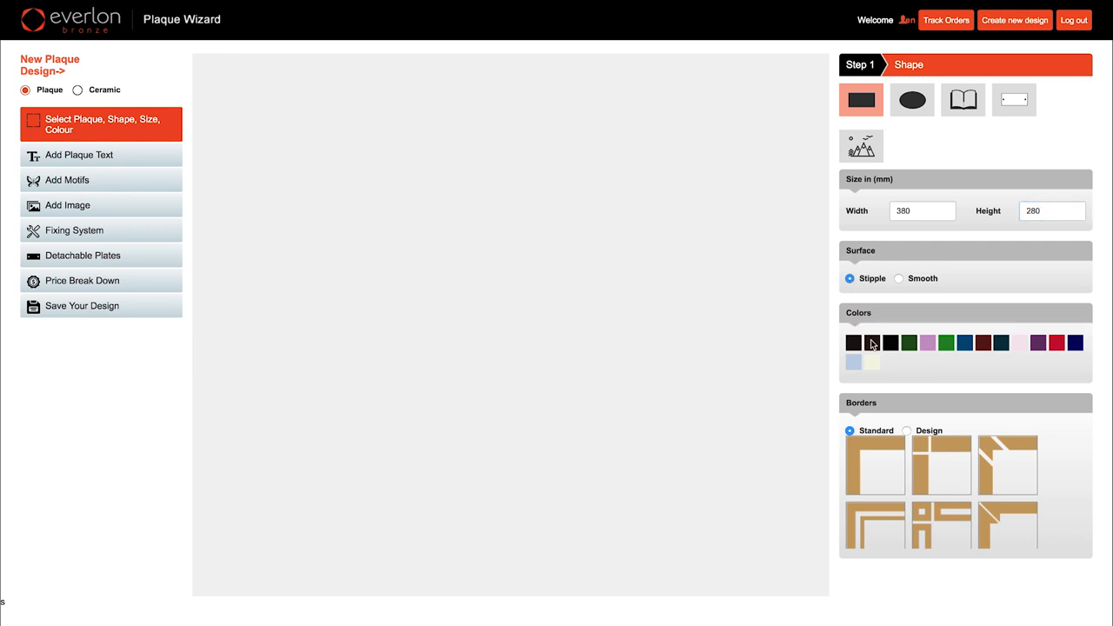
mouse_move(872, 342)
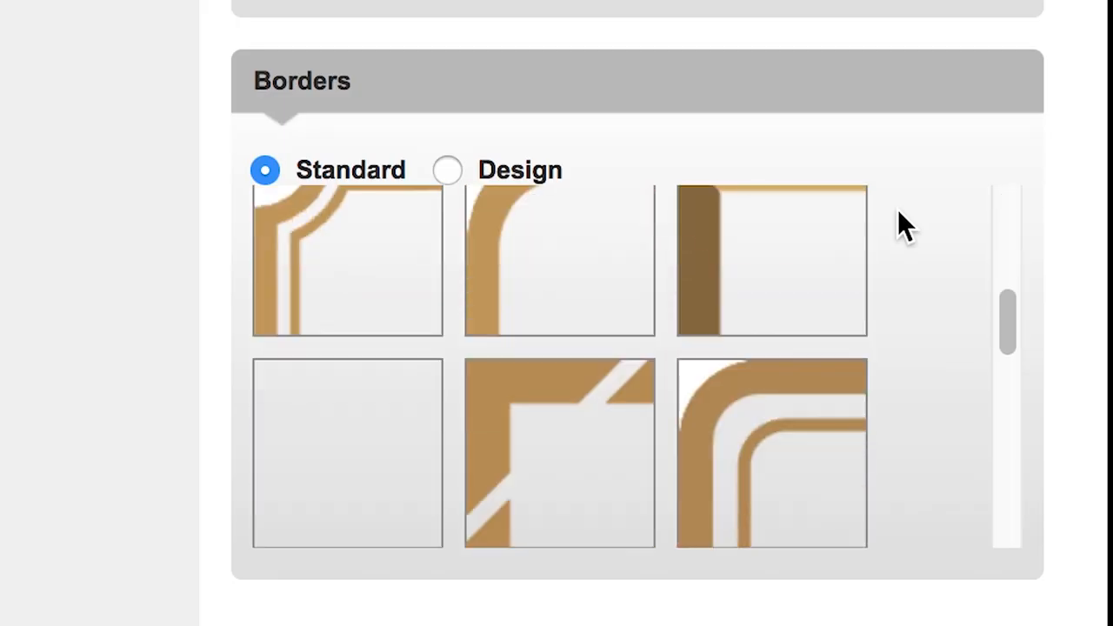
scroll("down", 3)
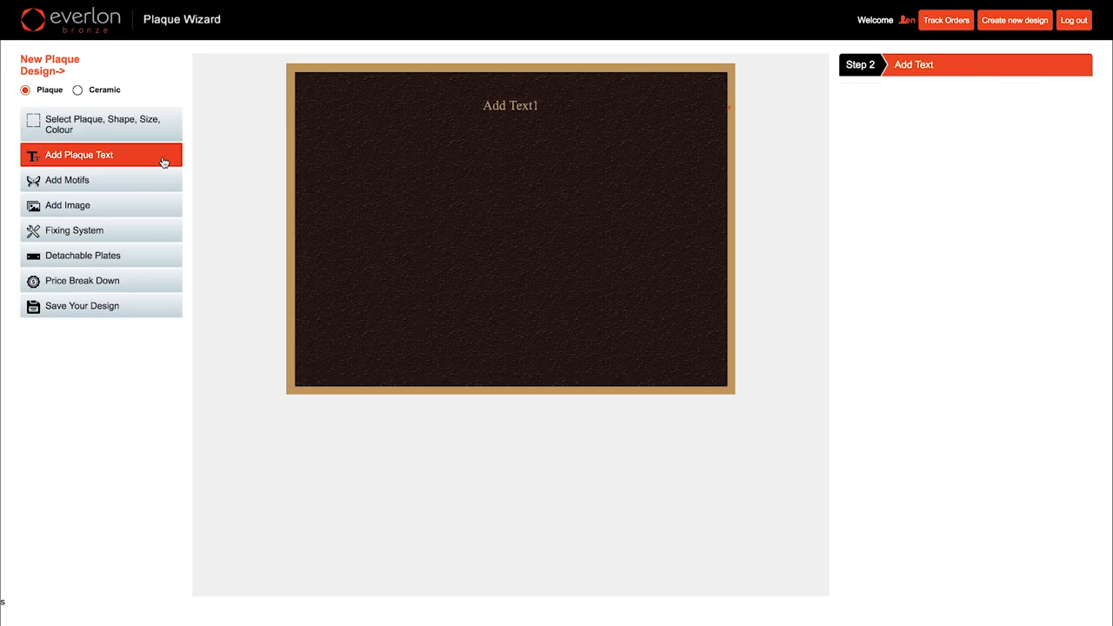
mouse_move(492, 106)
type("L")
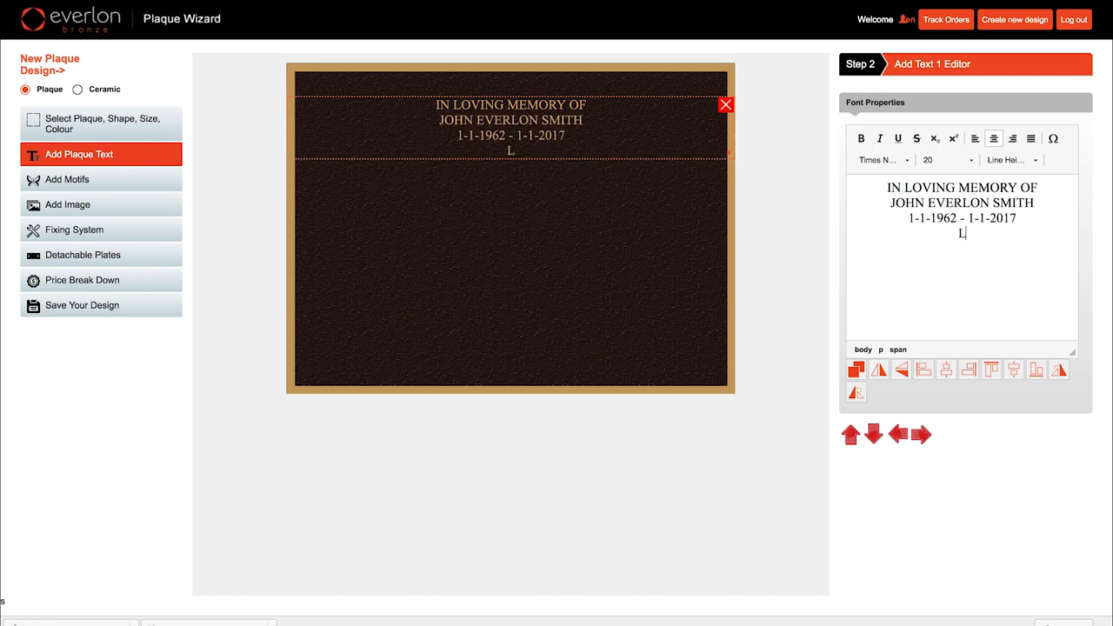
- Type the memorial lines, including 'LOVING HUSBAND OF ELIZABETH' and 'LOVING GRANDFATHER OF ALL'
type("OVING HUSBAND OF ELIZABETH LOVIN")
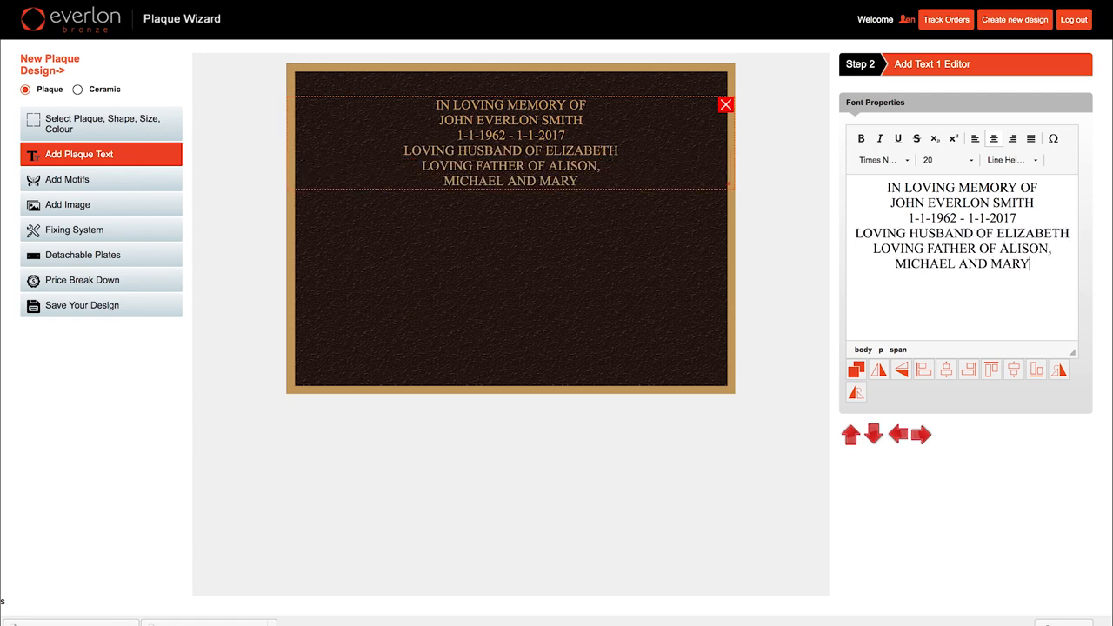
type("LOVING GRANDFATHER OF ALL")
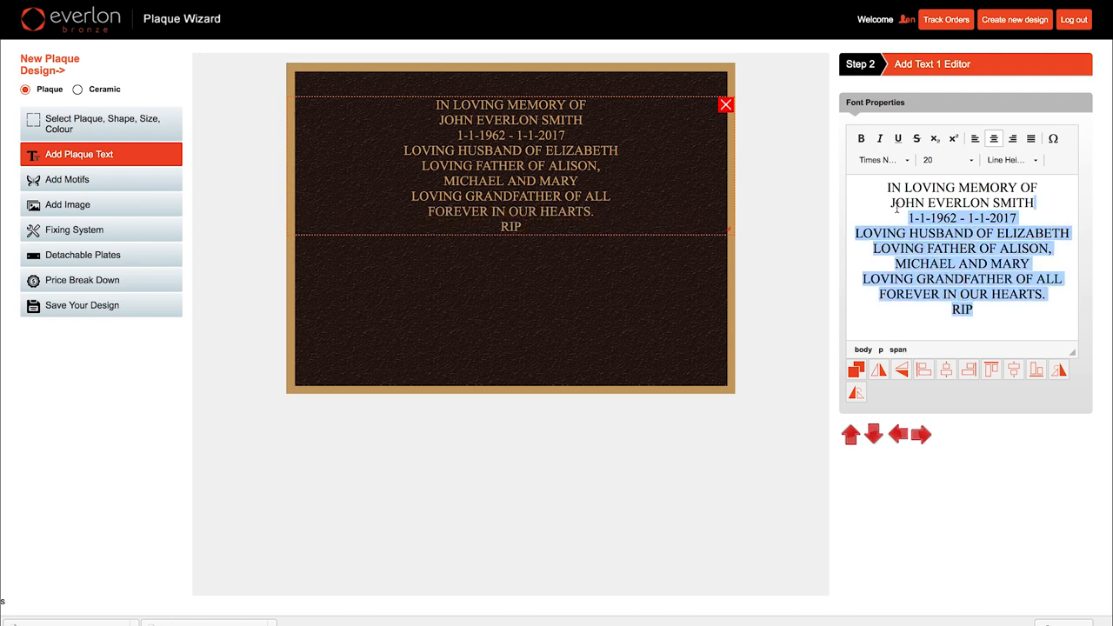
- Enlarge the whole inscription to size 24 and double its line spacing
left_click(968, 160)
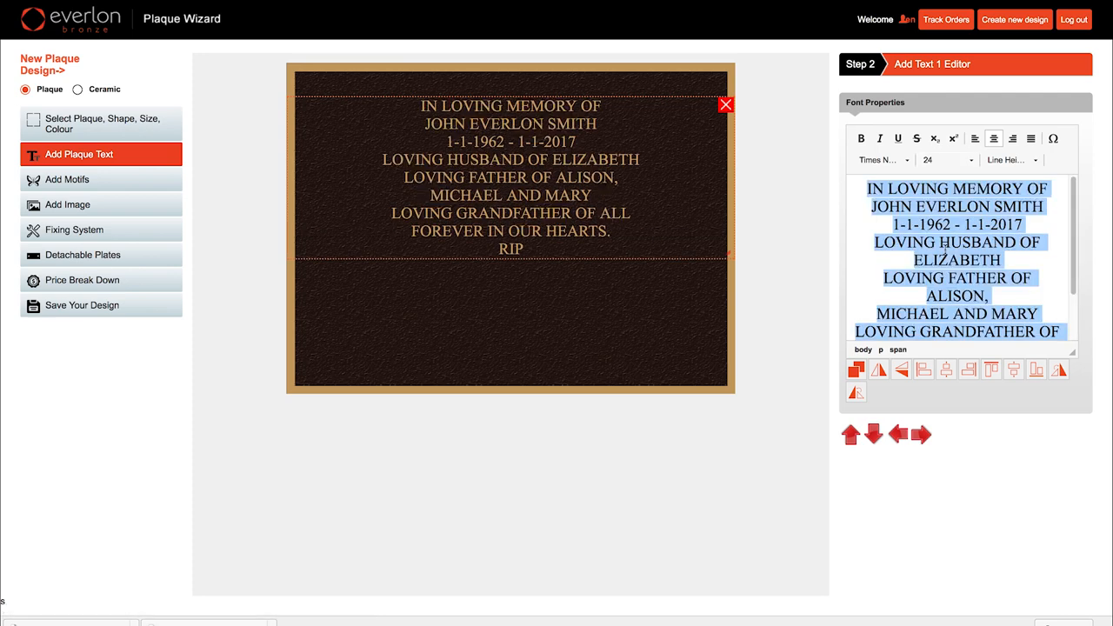
left_click(1009, 160)
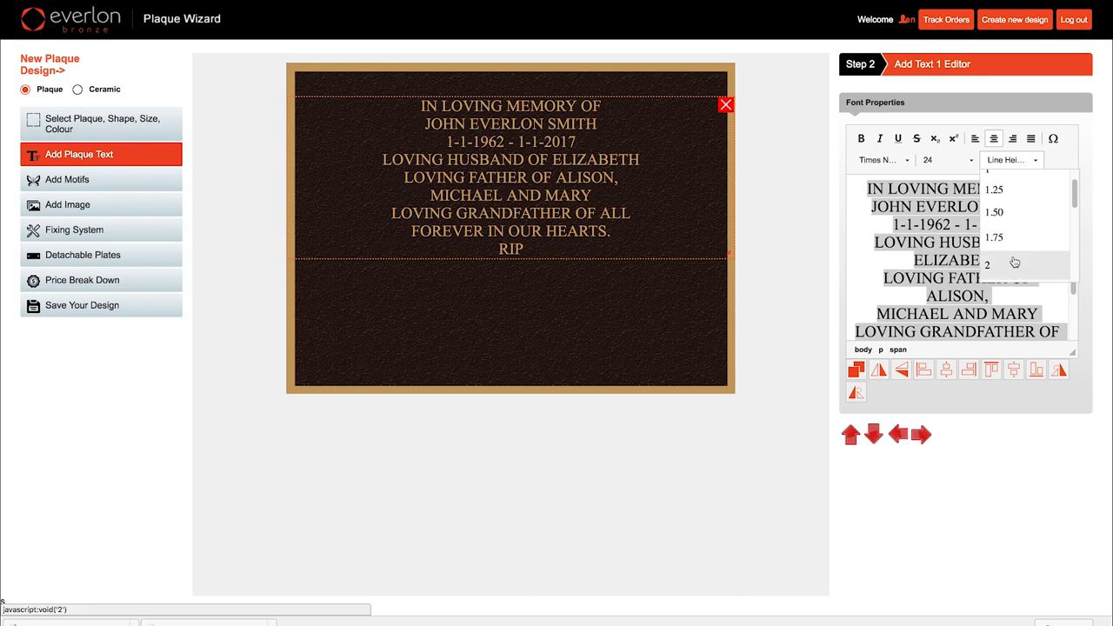
left_click(1013, 264)
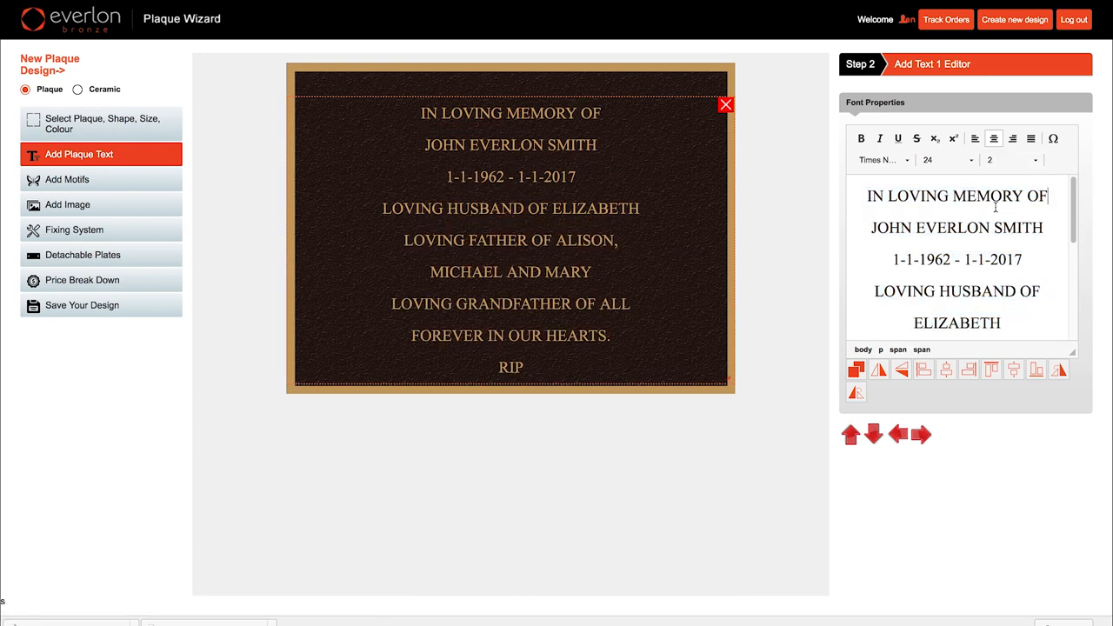
- Enlarge the heading and name lines, and centre the inscription on the plaque
double_click(957, 196)
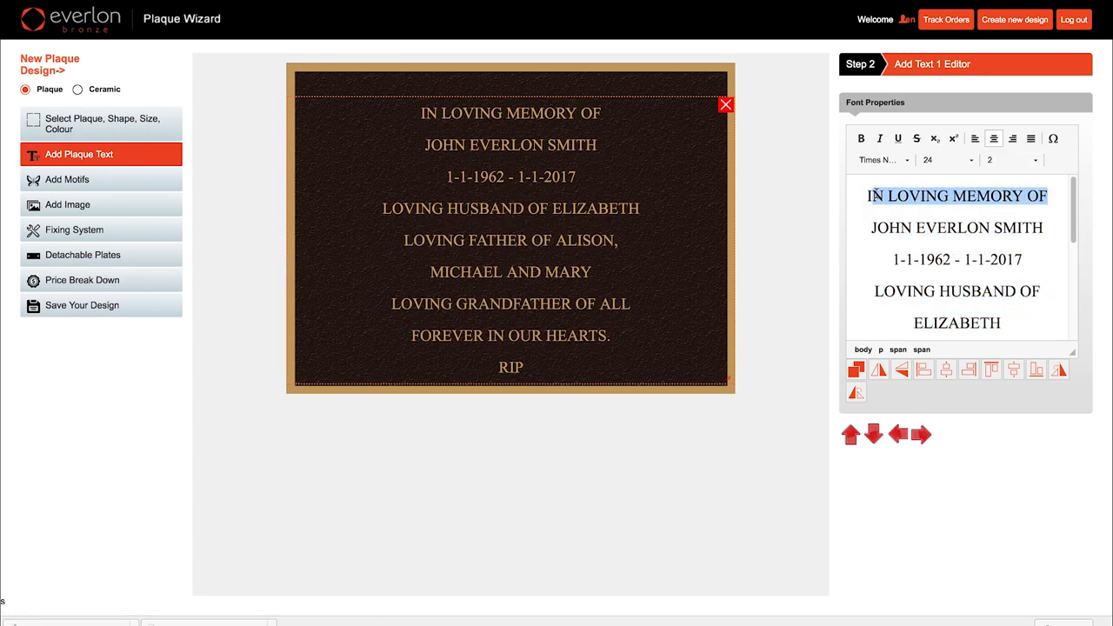
left_click(965, 159)
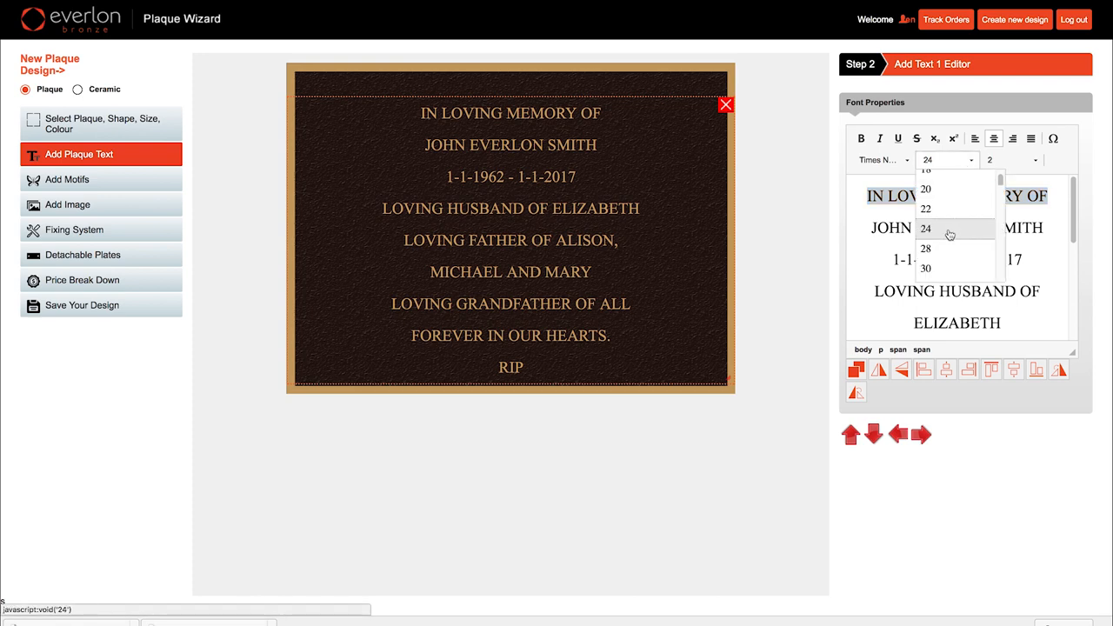
left_click(925, 268)
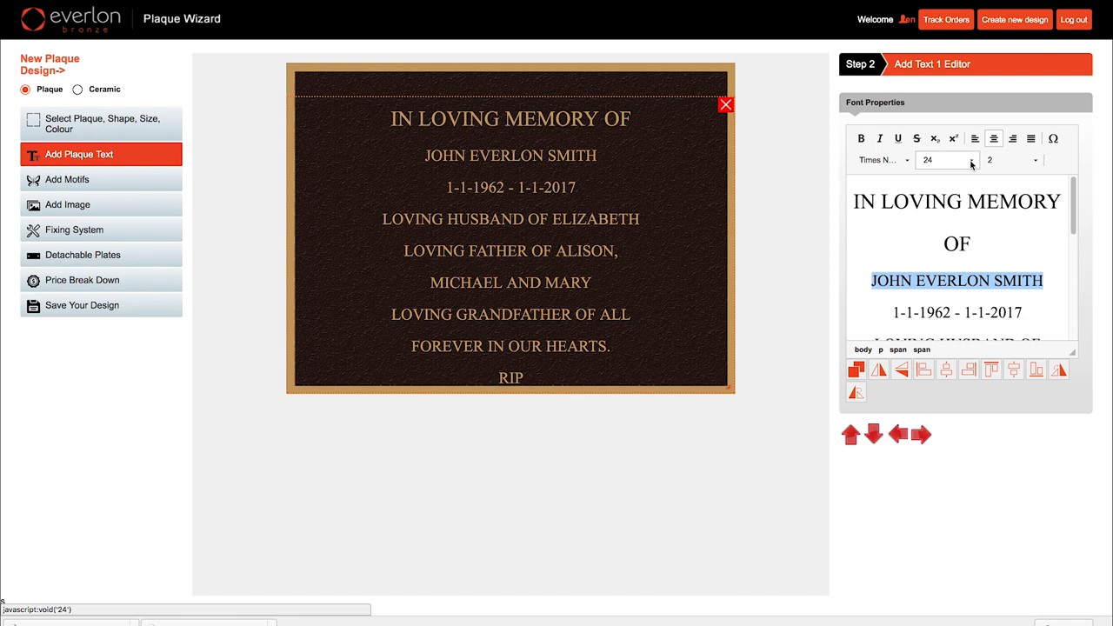
left_click(972, 159)
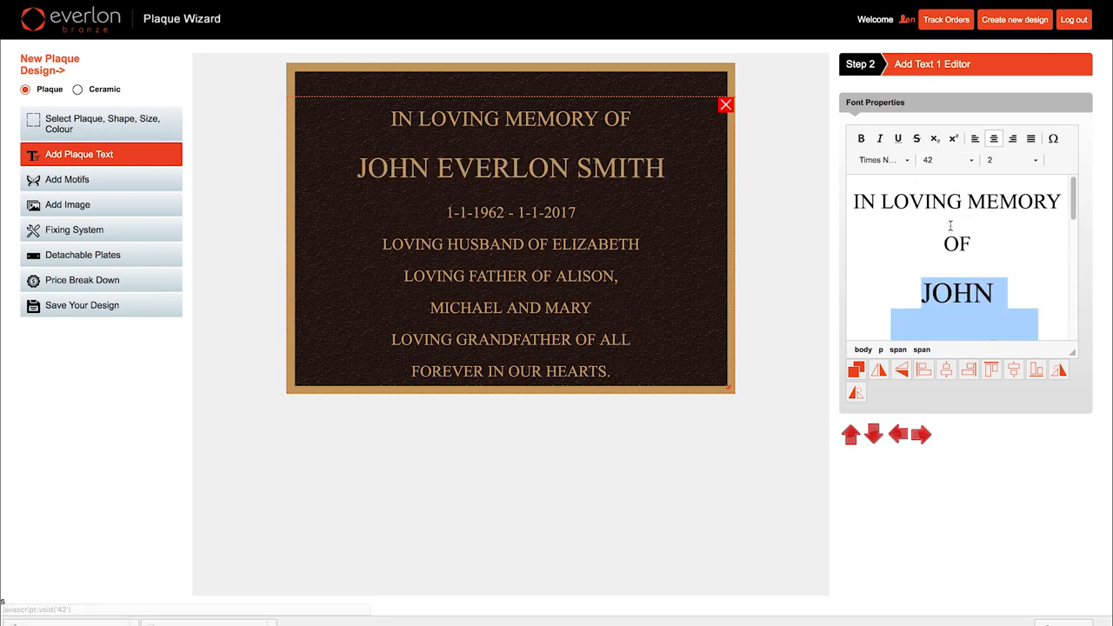
left_click(1034, 159)
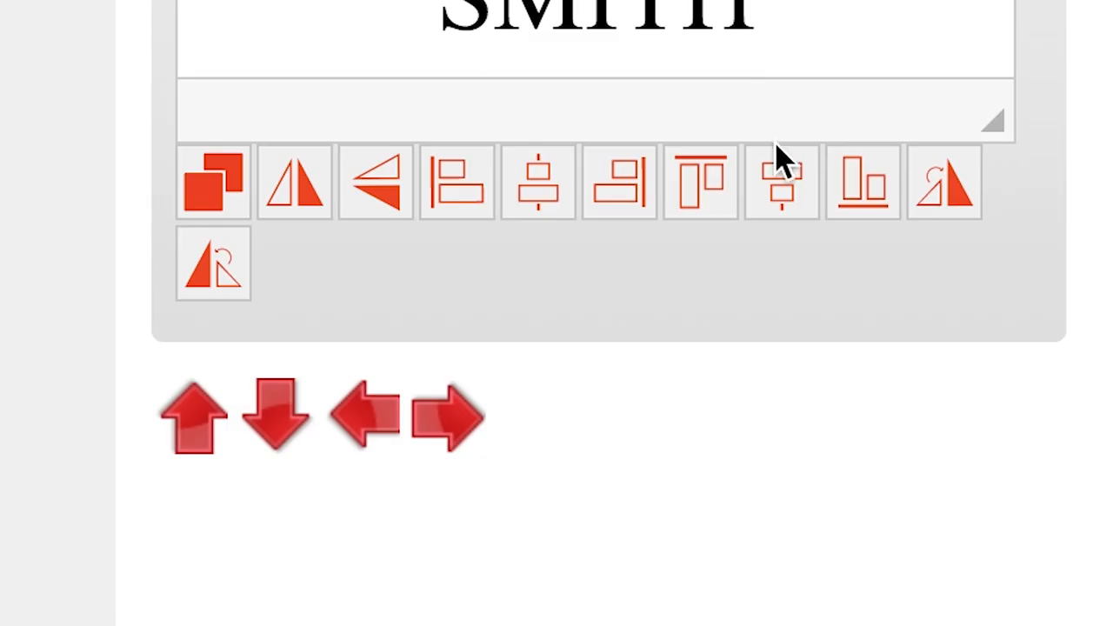
left_click(780, 182)
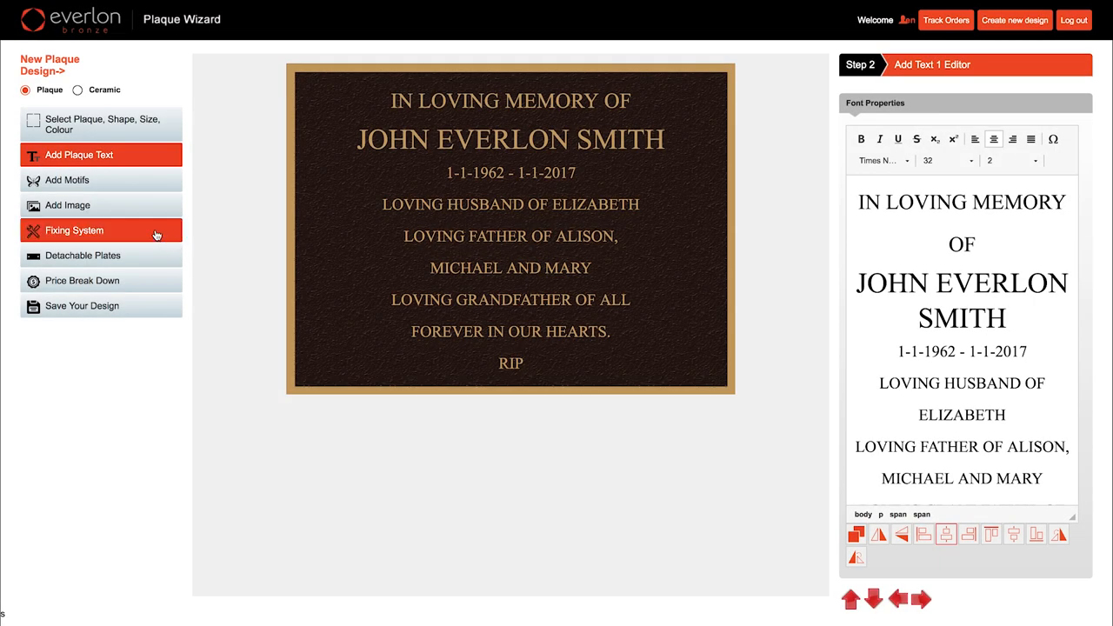
- Set the fixing system to the Vertical angled Bracket and save it
left_click(74, 230)
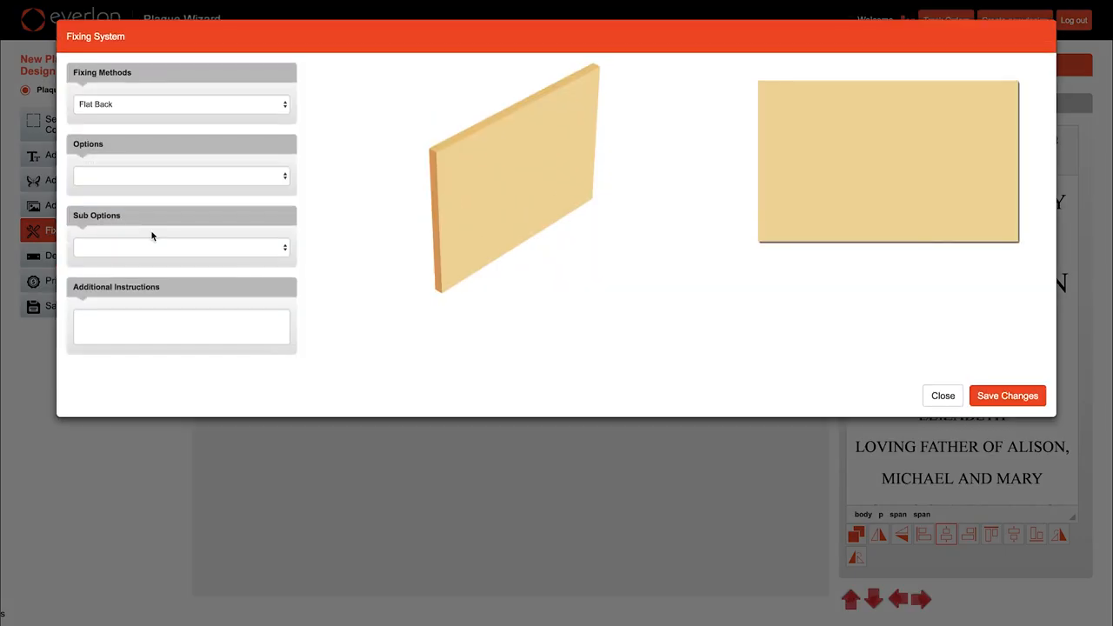
left_click(181, 104)
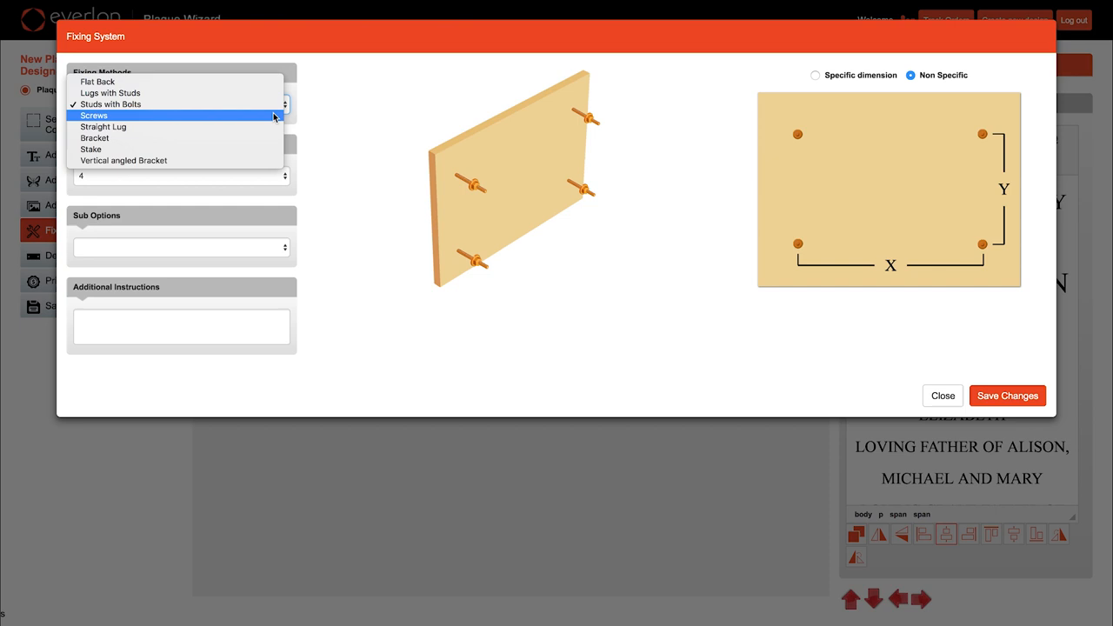
left_click(103, 127)
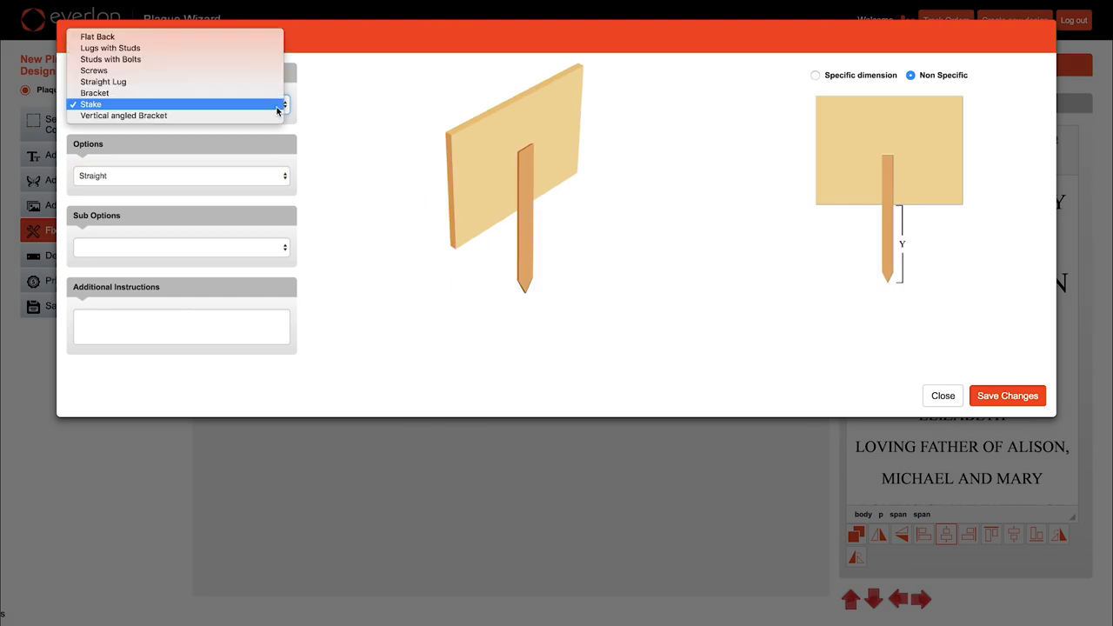
left_click(123, 115)
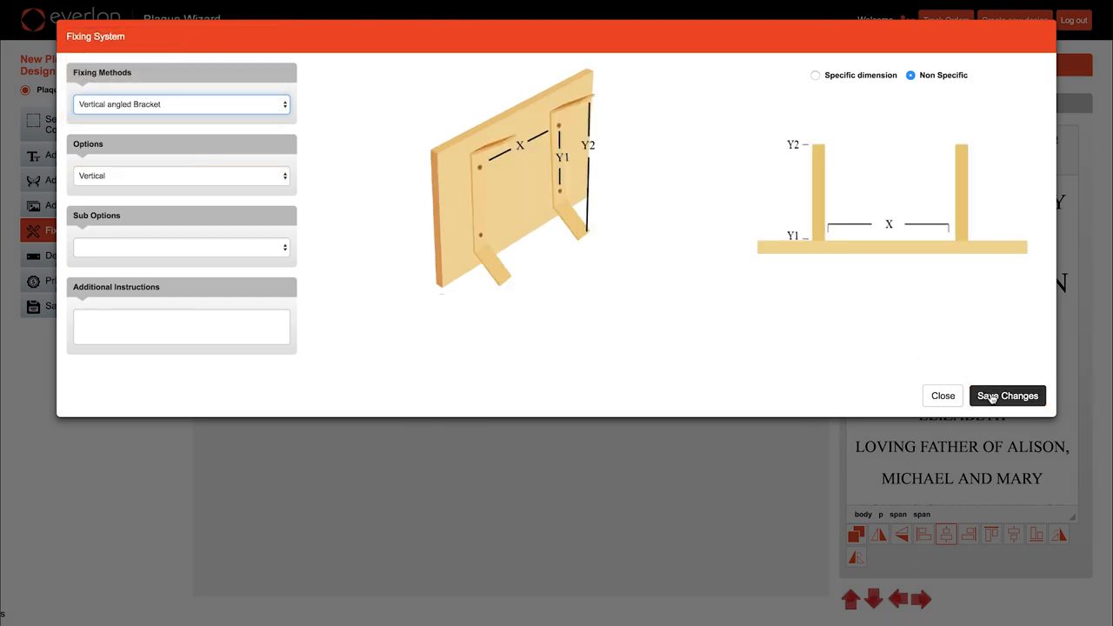
left_click(1007, 396)
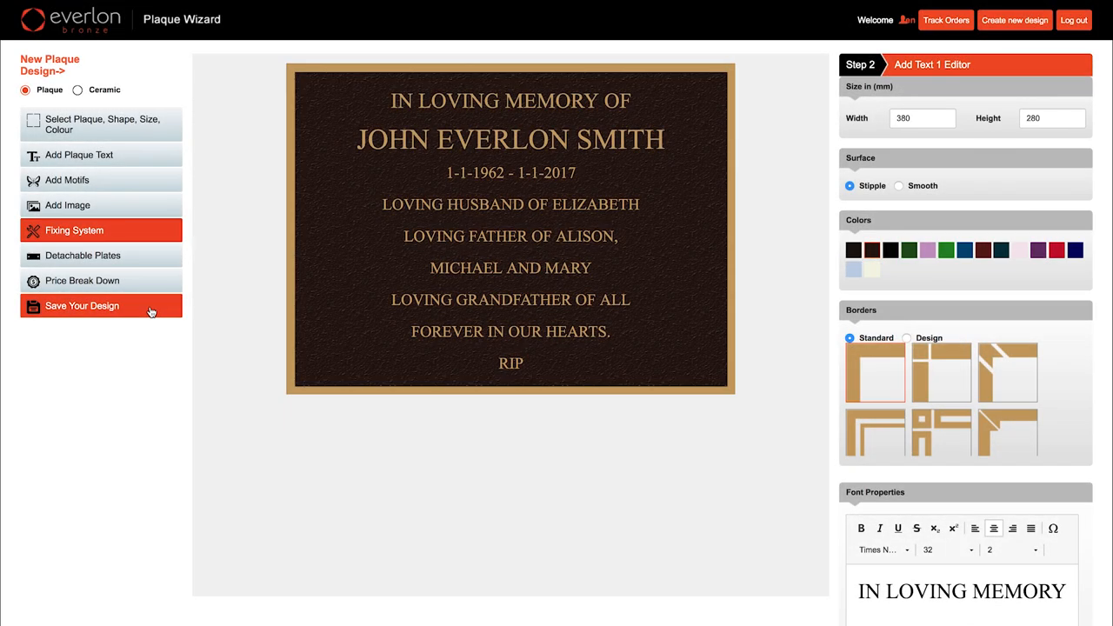
- Save the plaque design with reference 'John Everlon Smith'
left_click(81, 305)
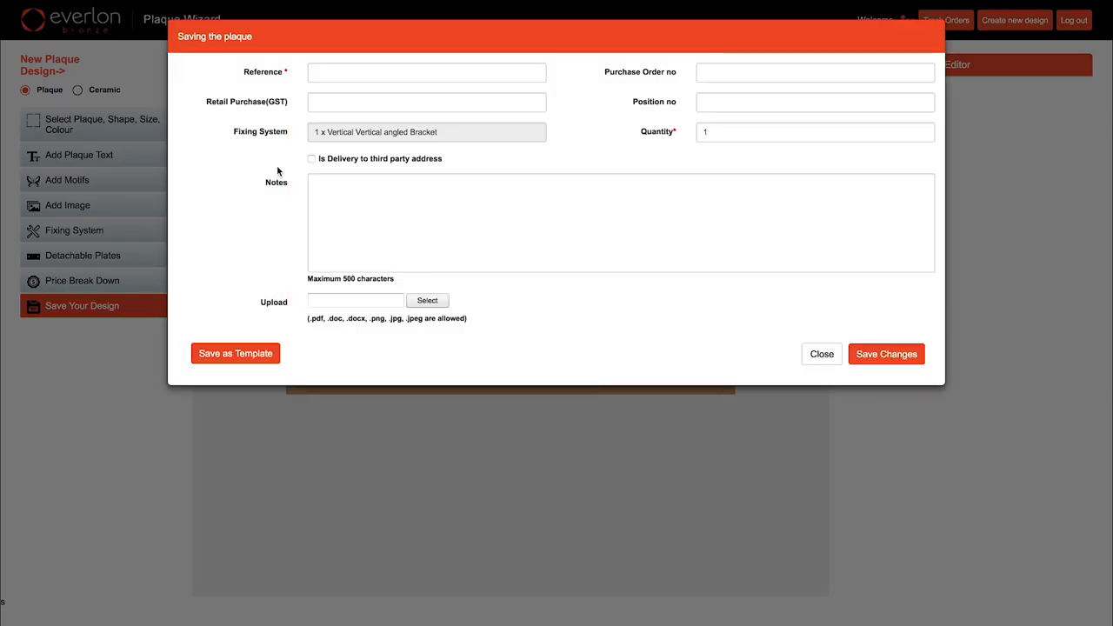
left_click(426, 72)
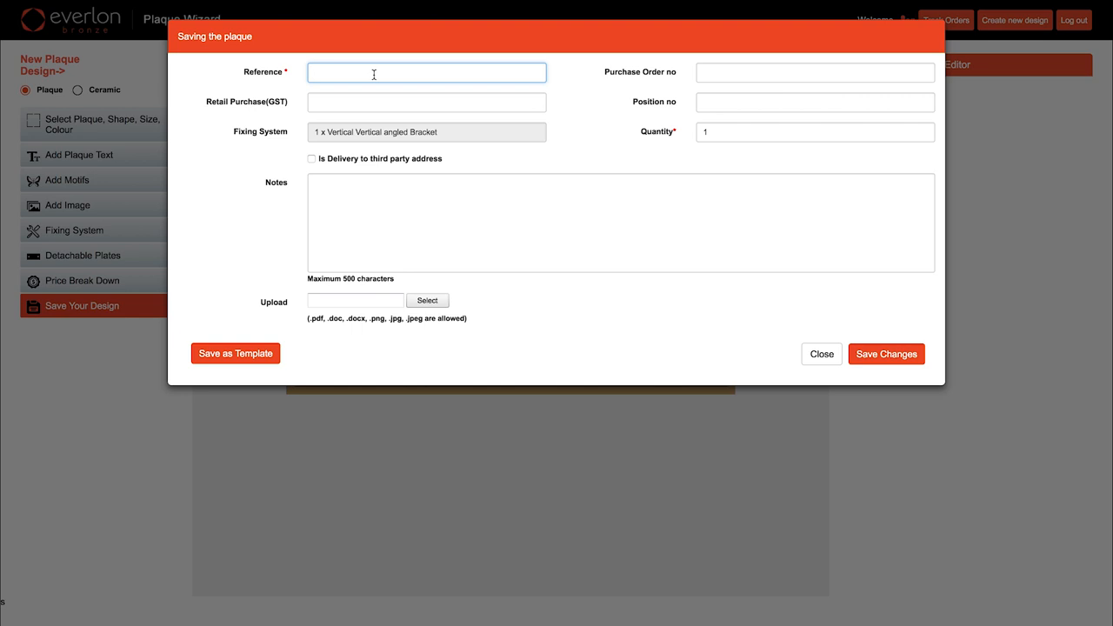
type("John")
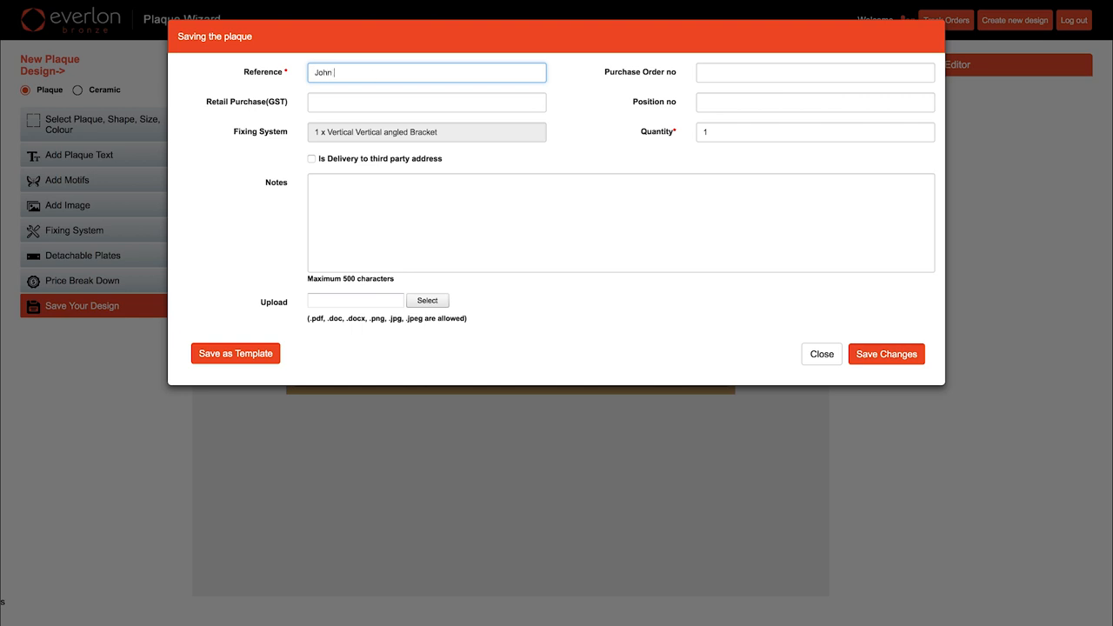
type("Everton")
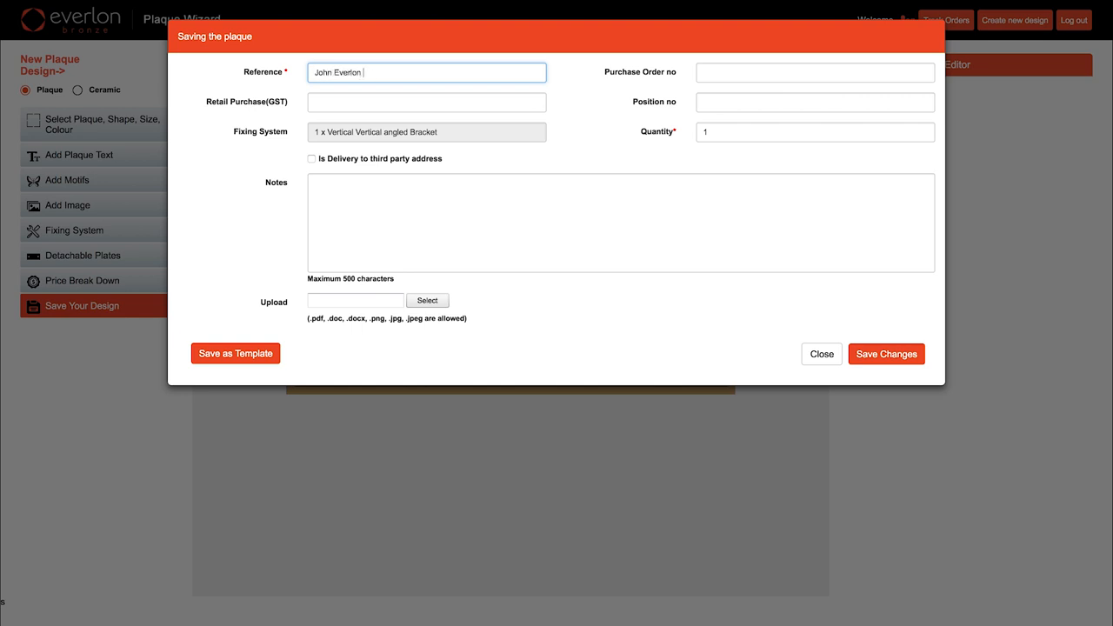
type("Smith")
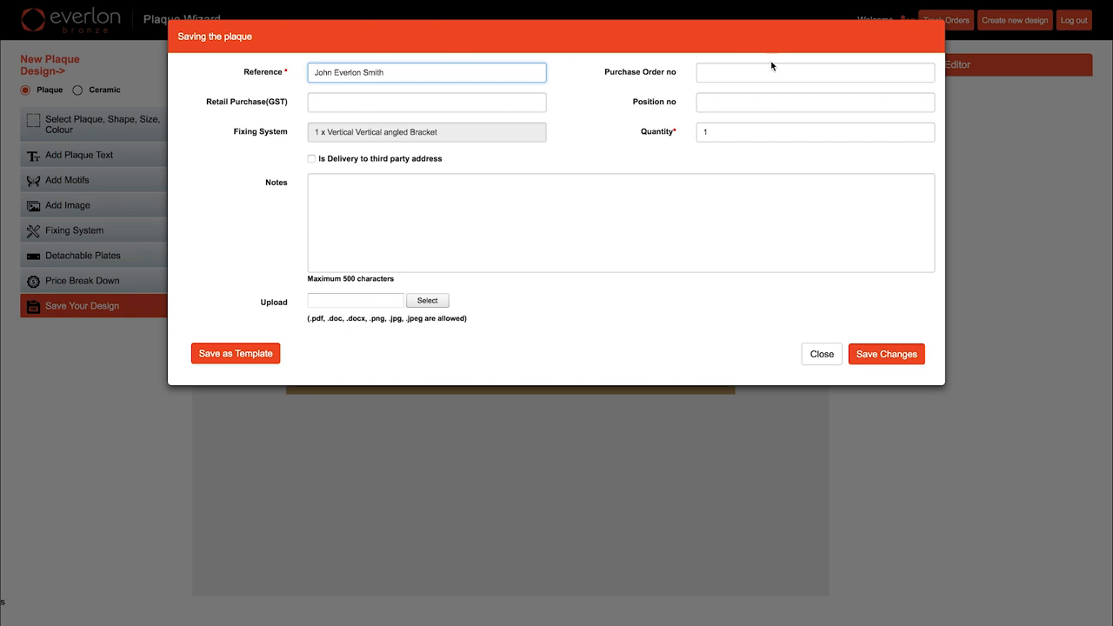
type("xxxx")
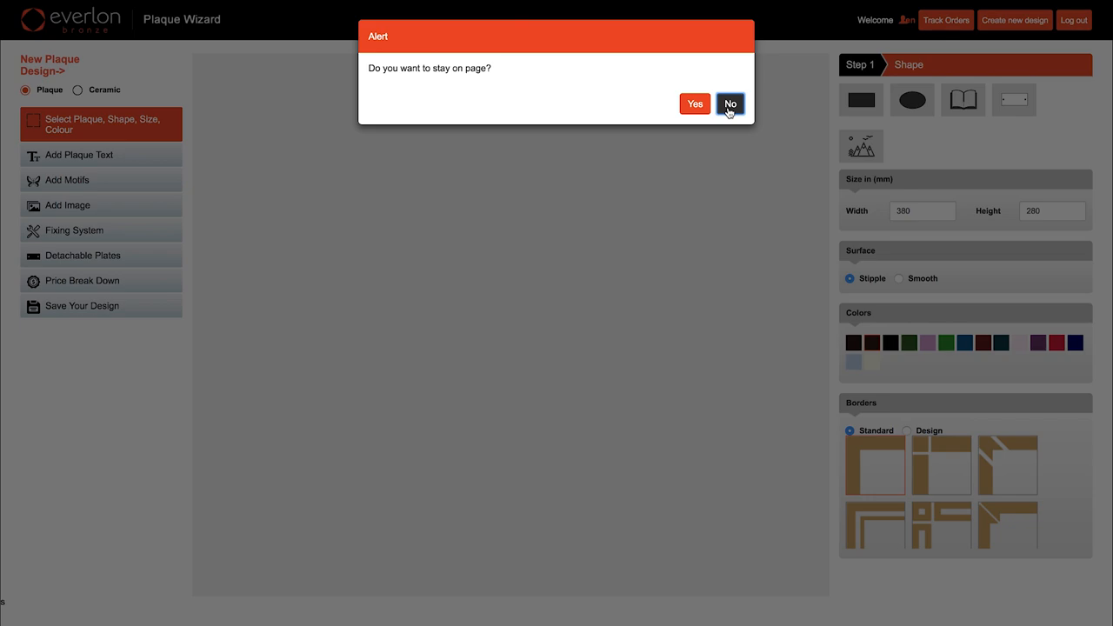
- Leave the design page and generate the PDF for the saved design
left_click(731, 103)
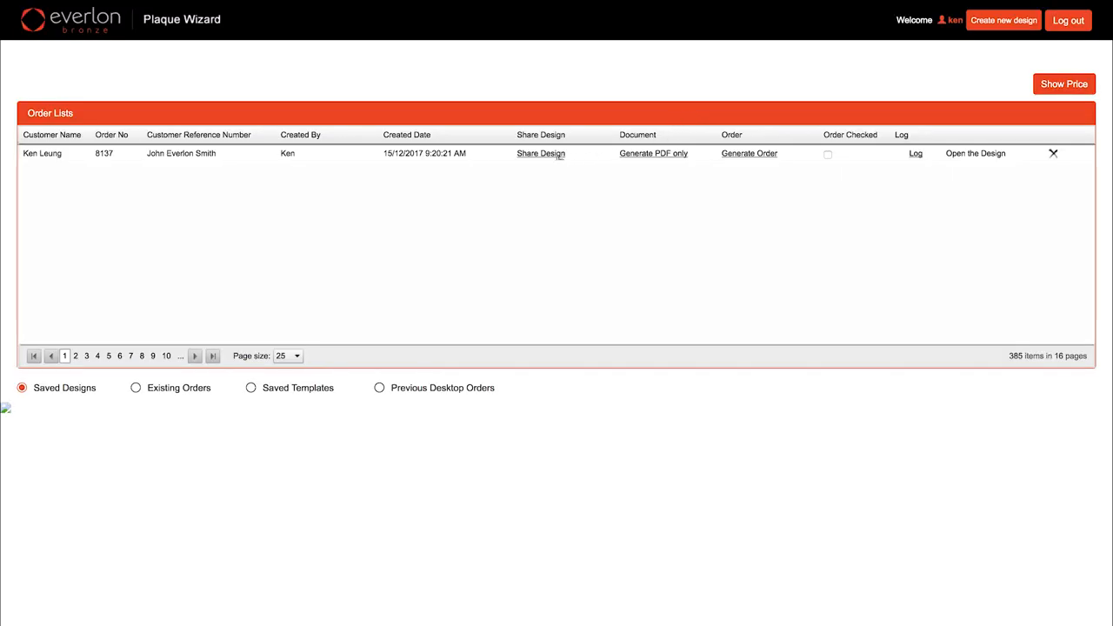
mouse_move(385, 153)
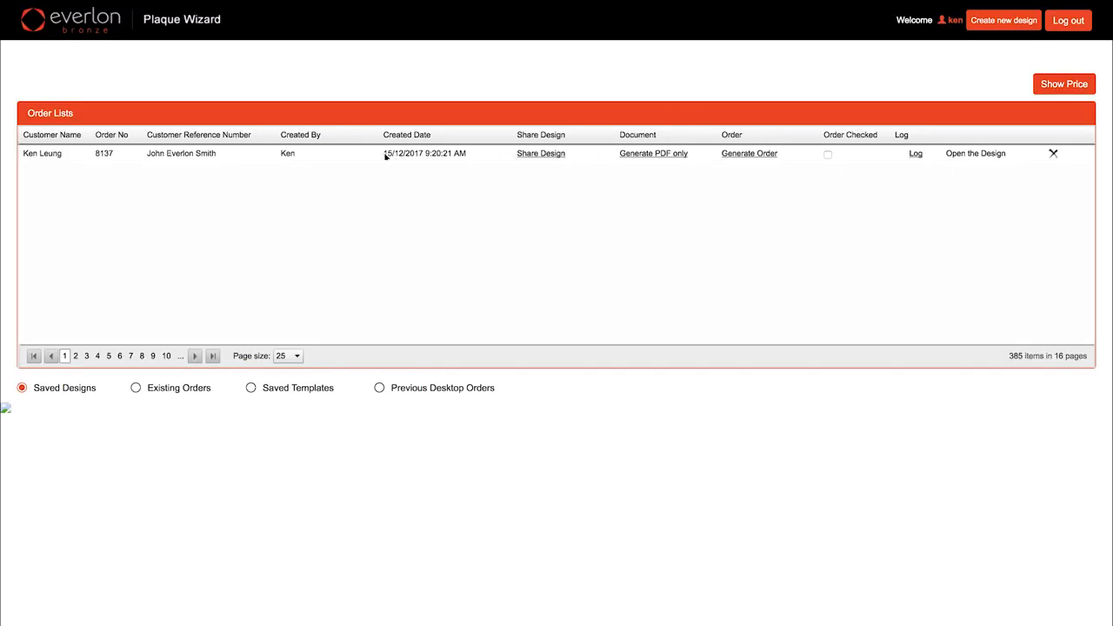
left_click(1003, 20)
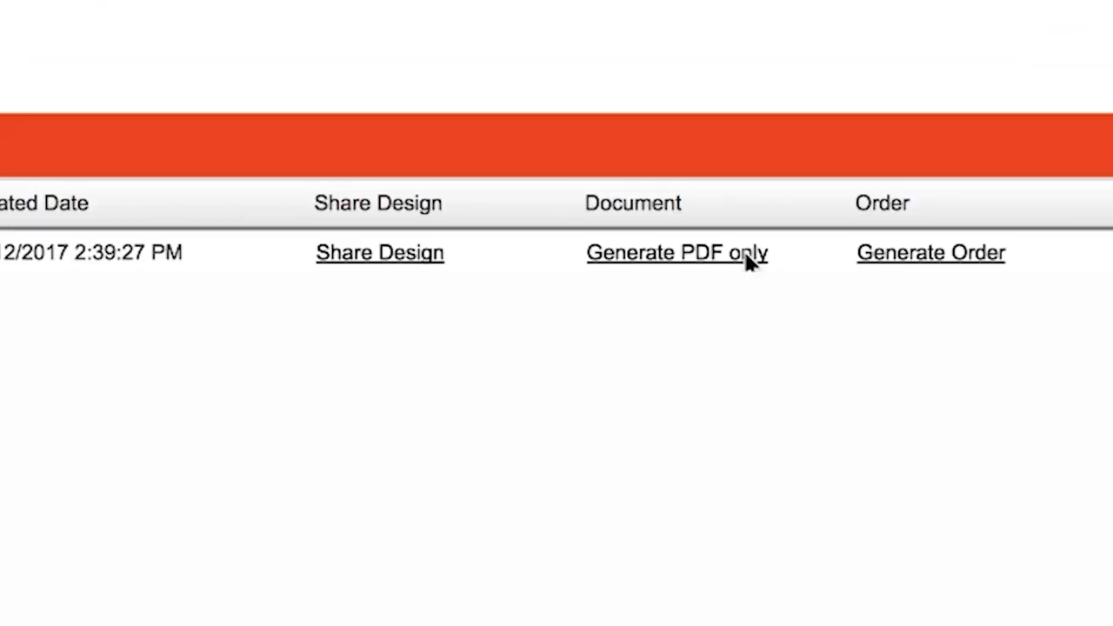
- Open the Customer Copy PDF from the Order_8140 downloads folder
left_click(676, 253)
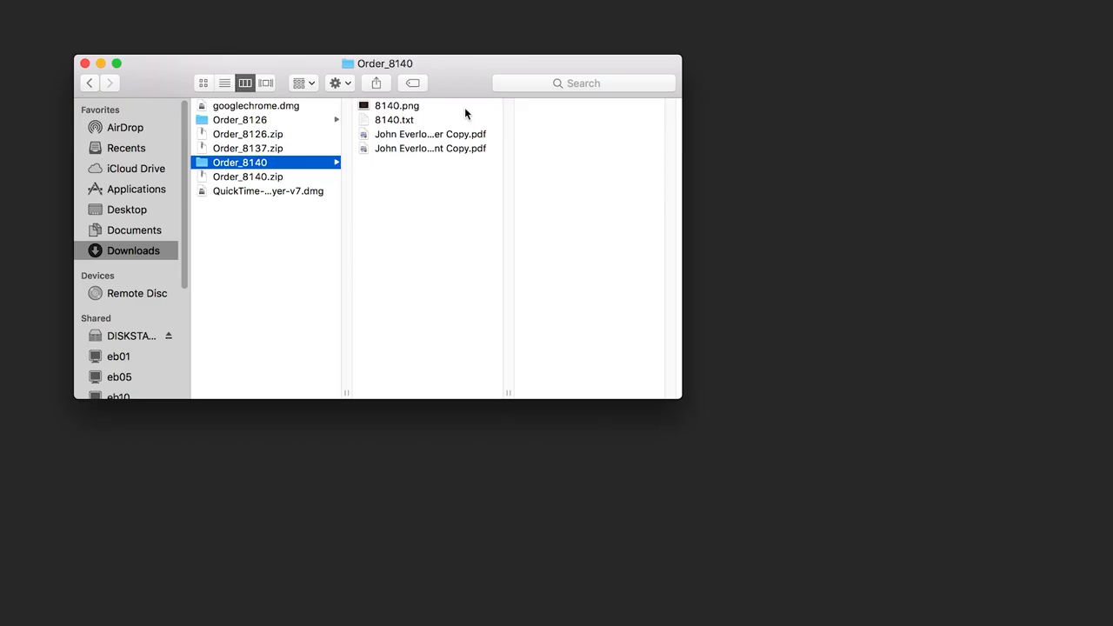
left_click(429, 133)
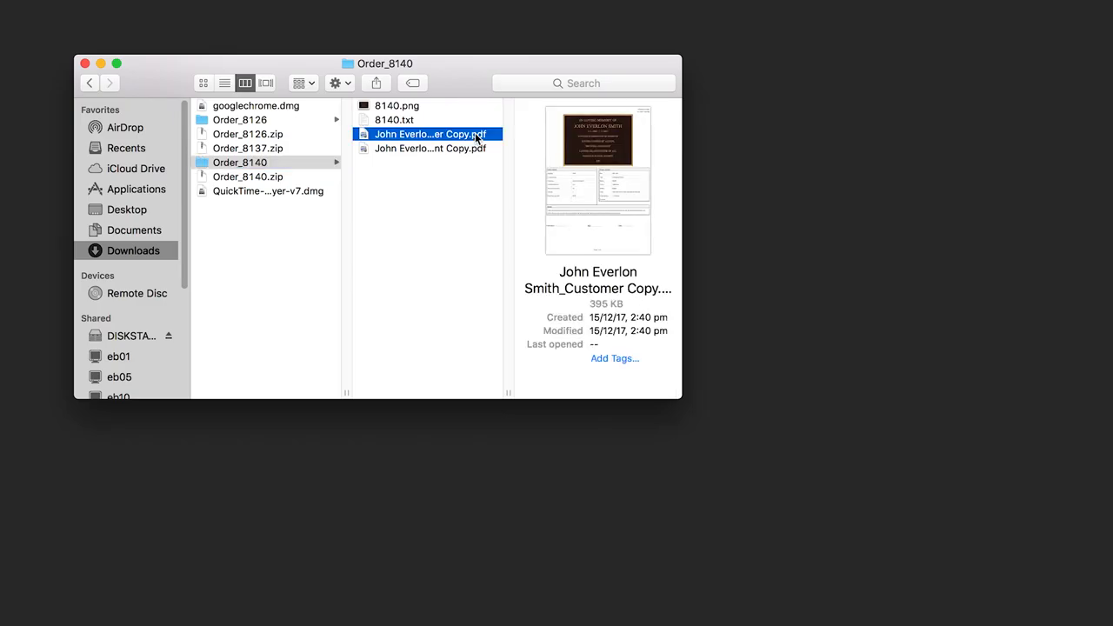
double_click(426, 134)
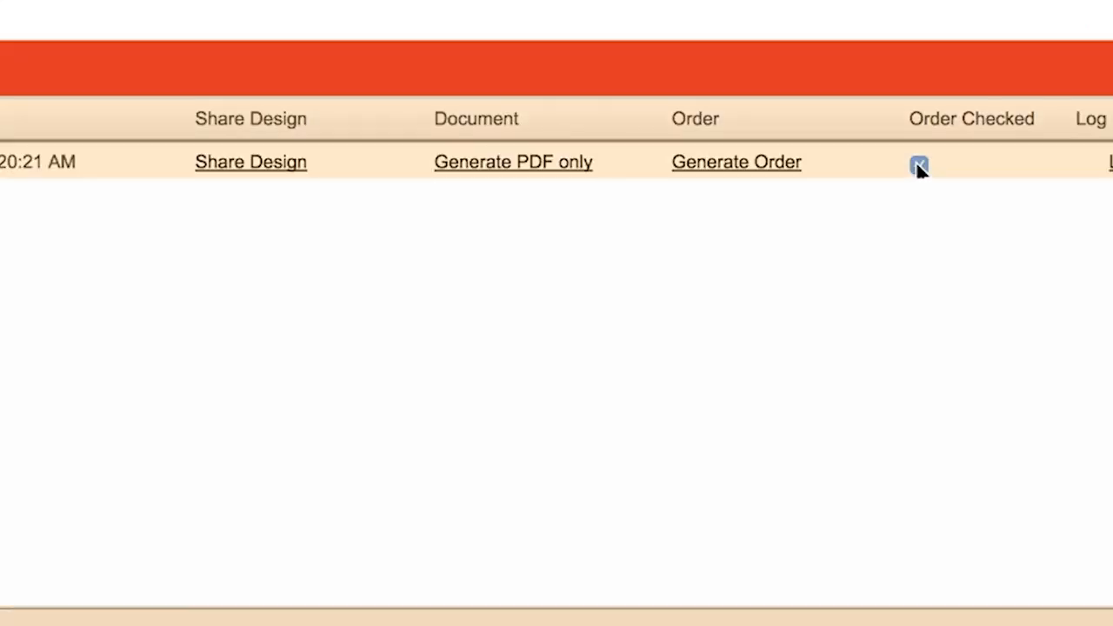
left_click(918, 166)
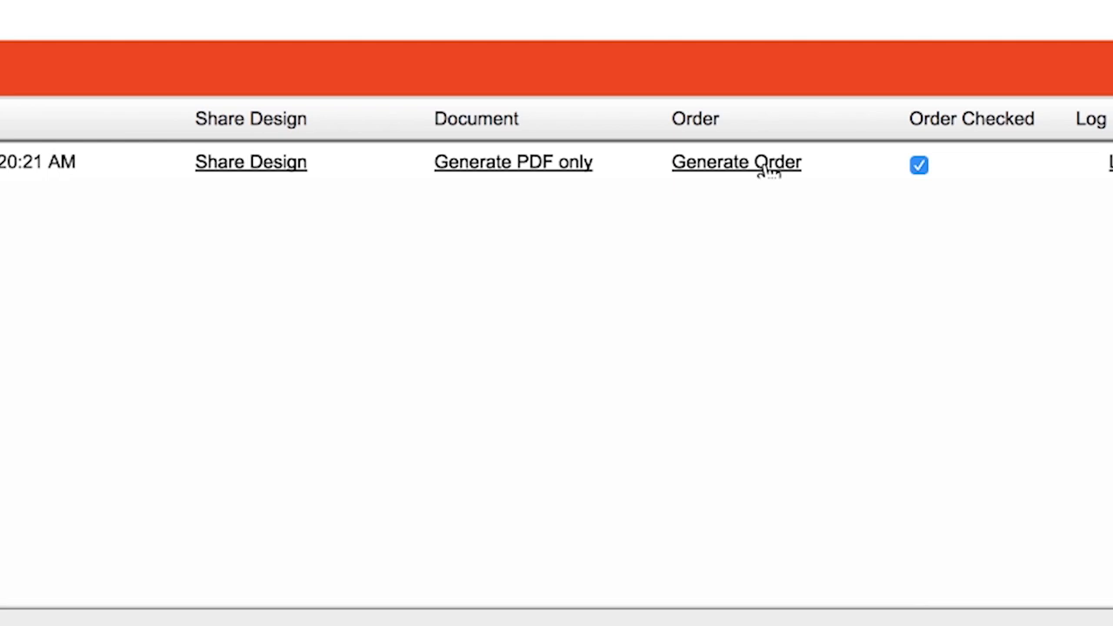
left_click(735, 162)
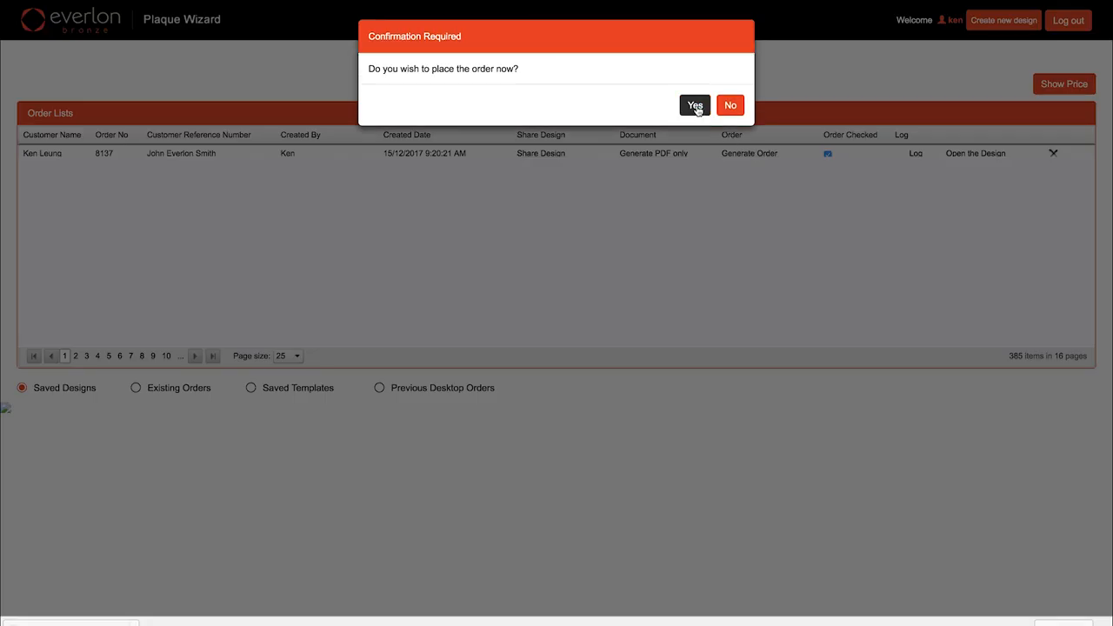
left_click(693, 105)
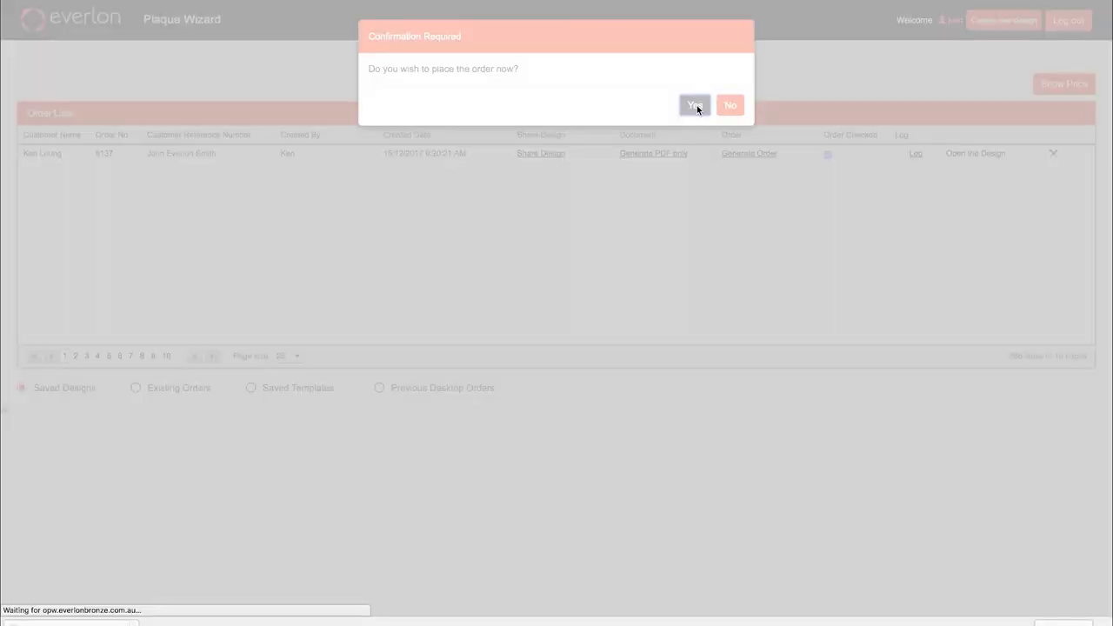
left_click(694, 105)
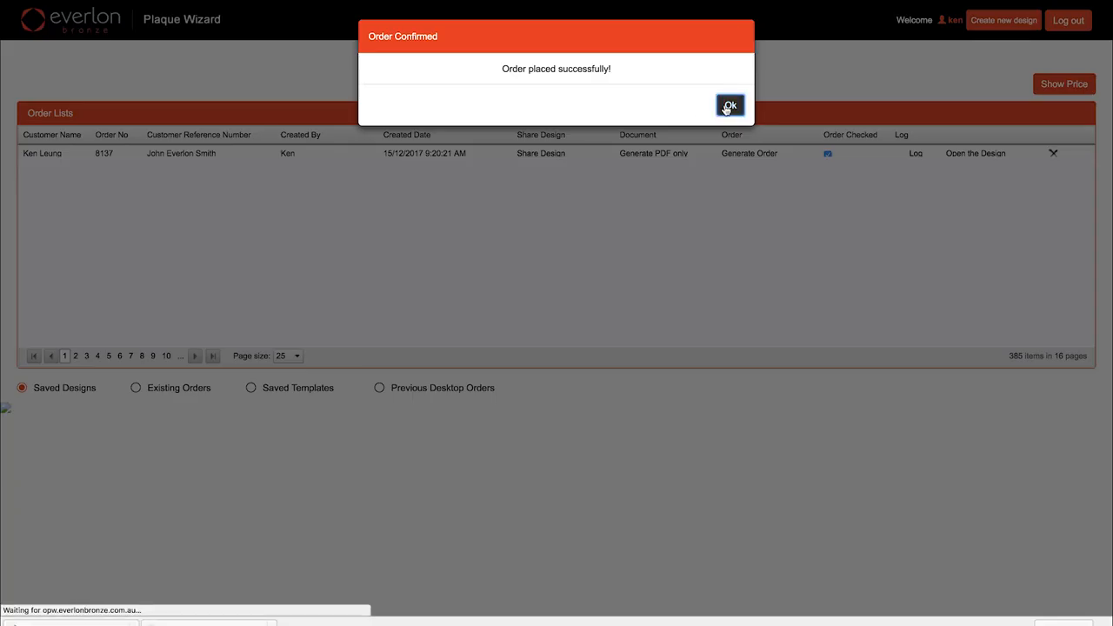
left_click(729, 105)
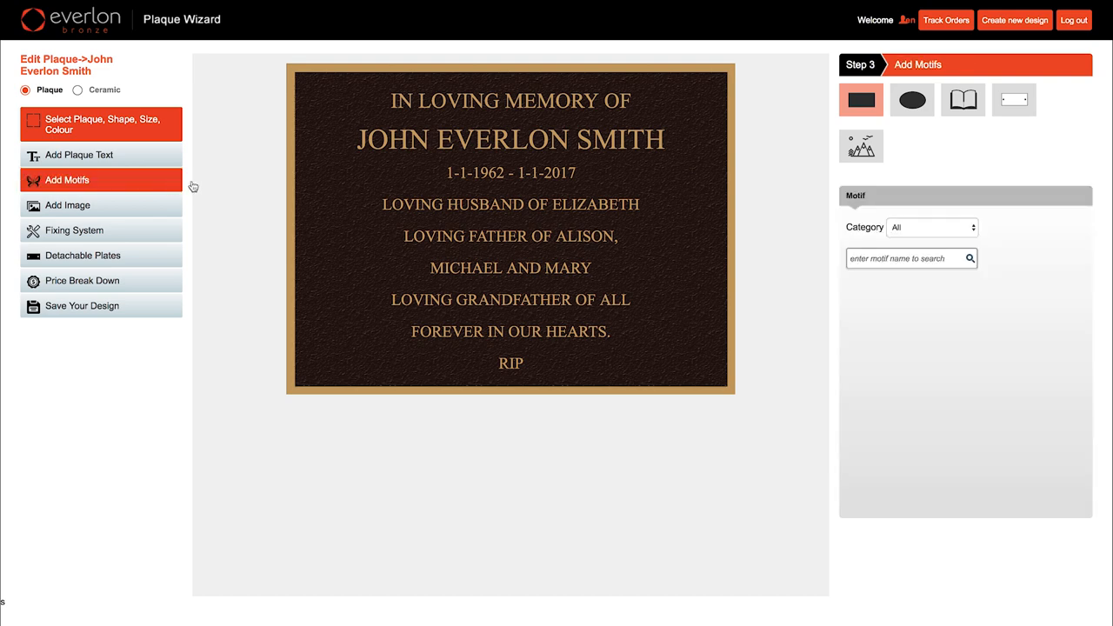
- Add the treble clef from the Music motifs and drag it to the plaque's lower left
left_click(930, 226)
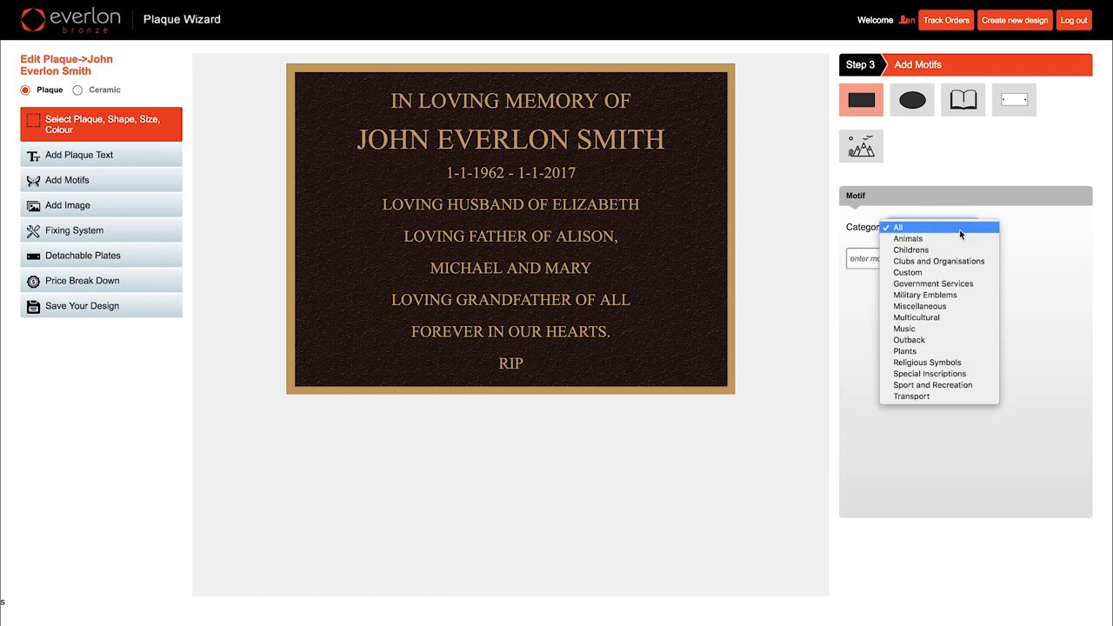
mouse_move(950, 329)
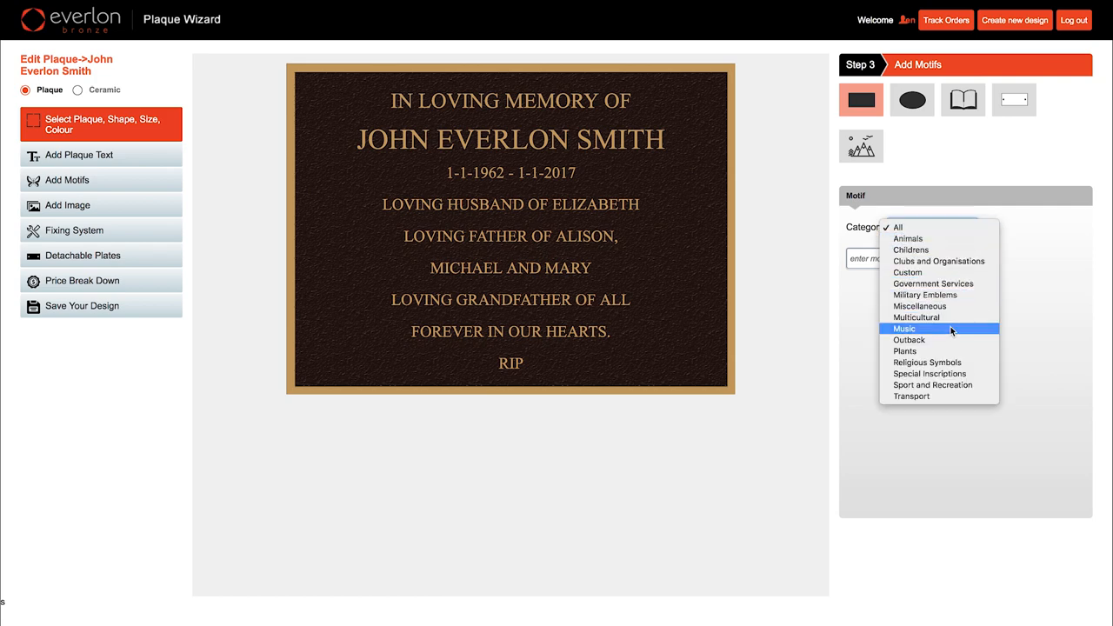
left_click(904, 327)
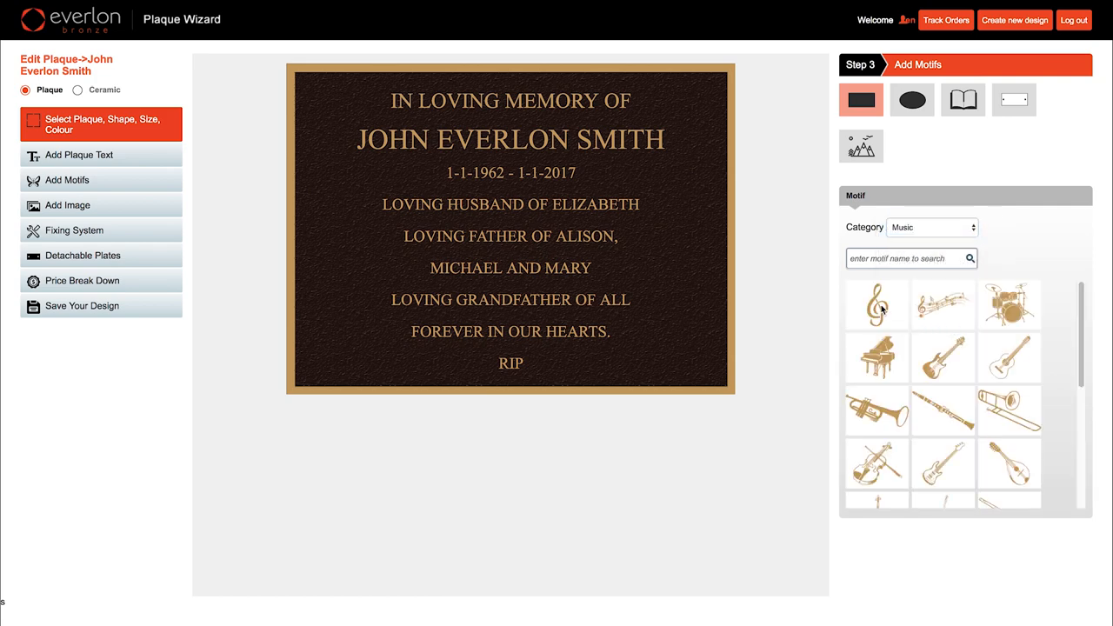
left_click(877, 304)
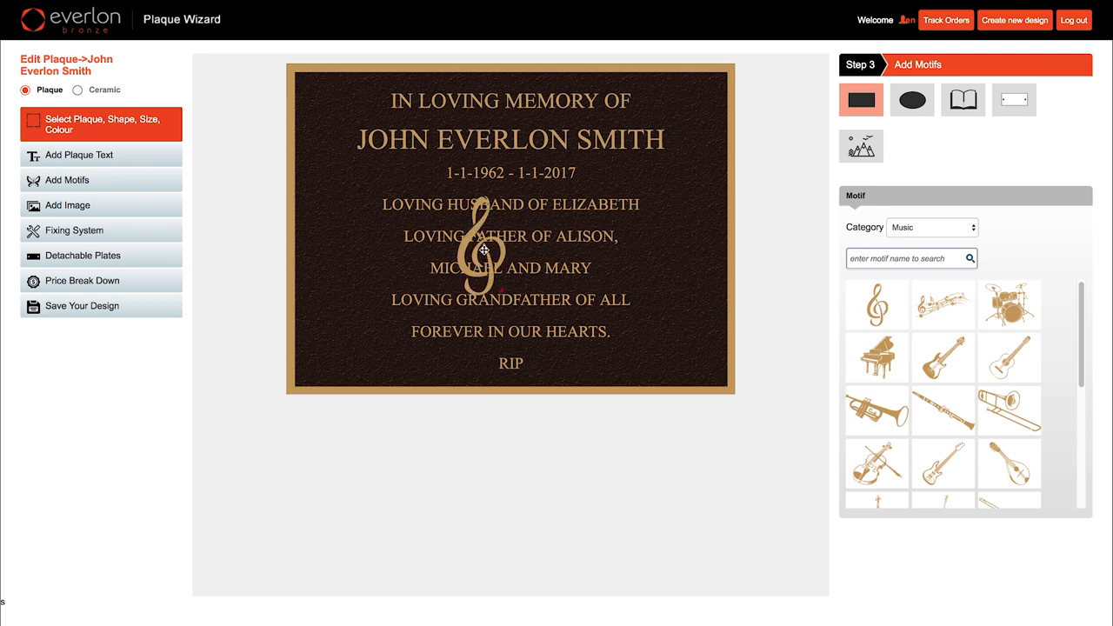
left_click_drag(484, 253, 338, 326)
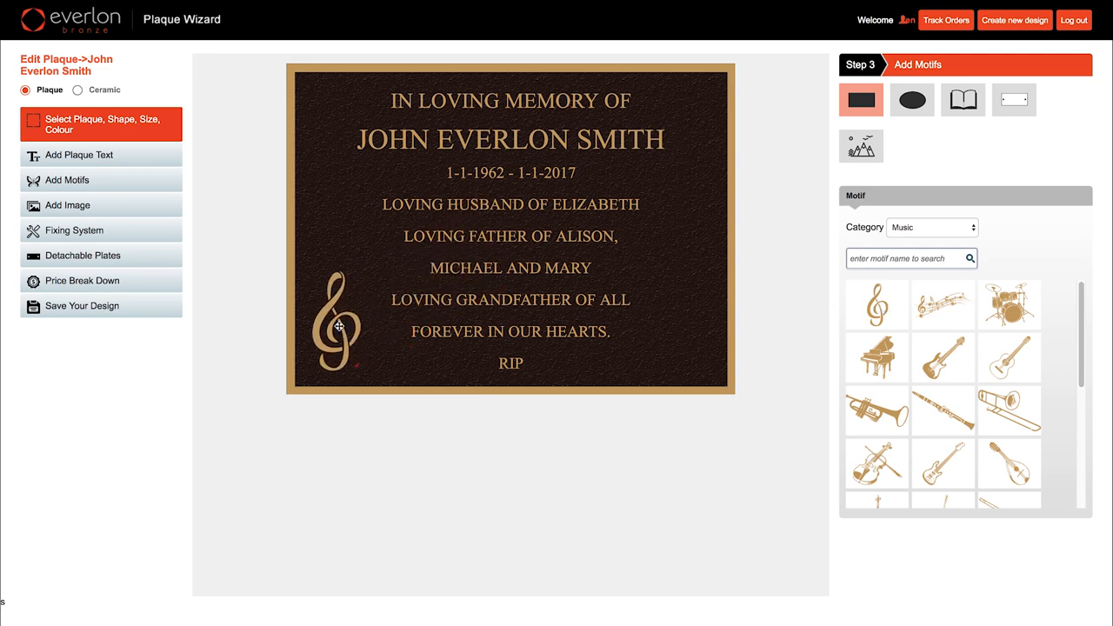
- Resize the treble clef, nudge it right and upward, then reselect it on the plaque
left_click(333, 326)
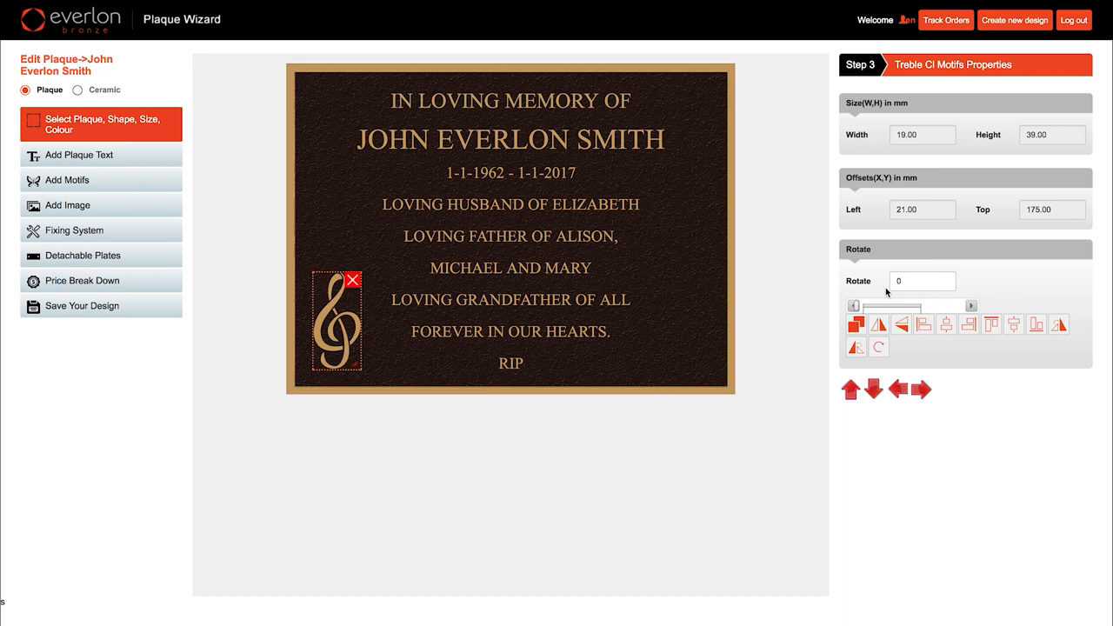
left_click_drag(856, 305, 909, 306)
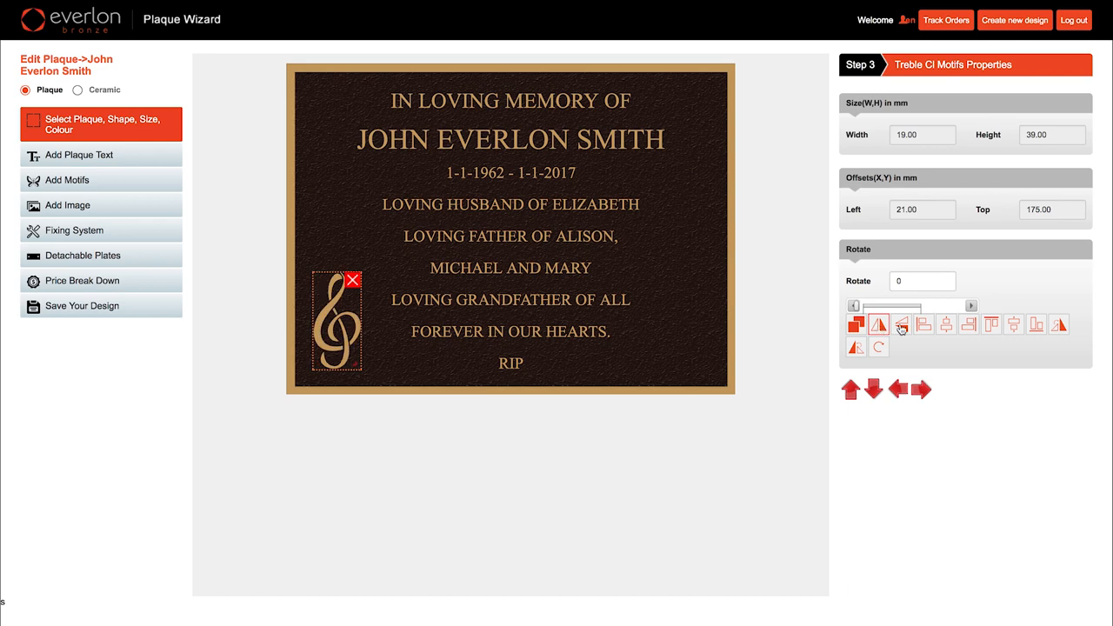
left_click(913, 389)
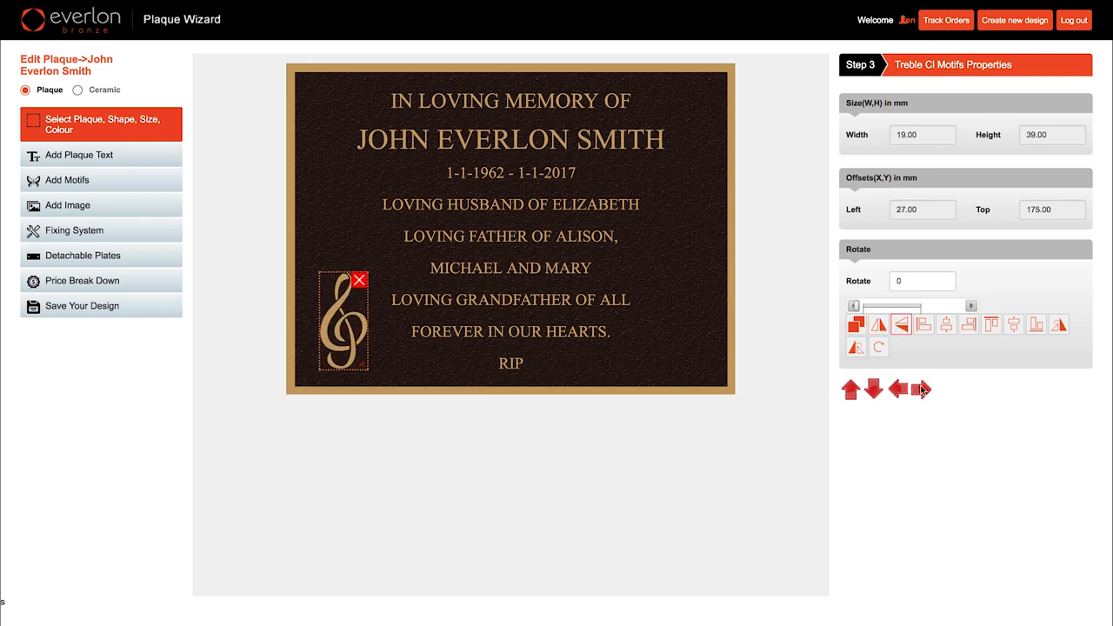
left_click(850, 389)
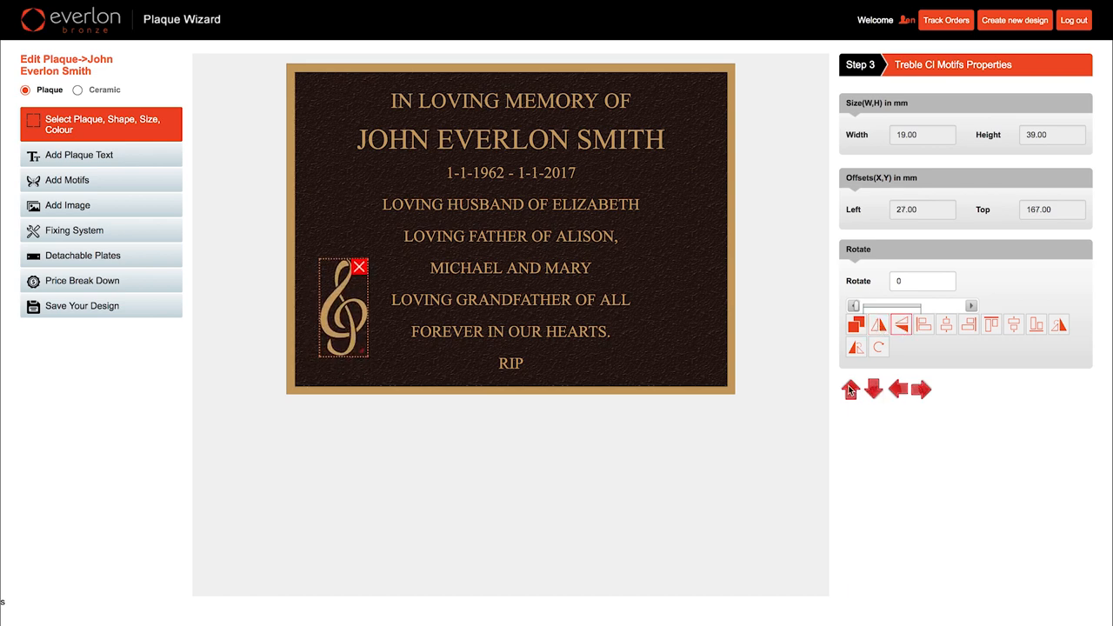
left_click(596, 439)
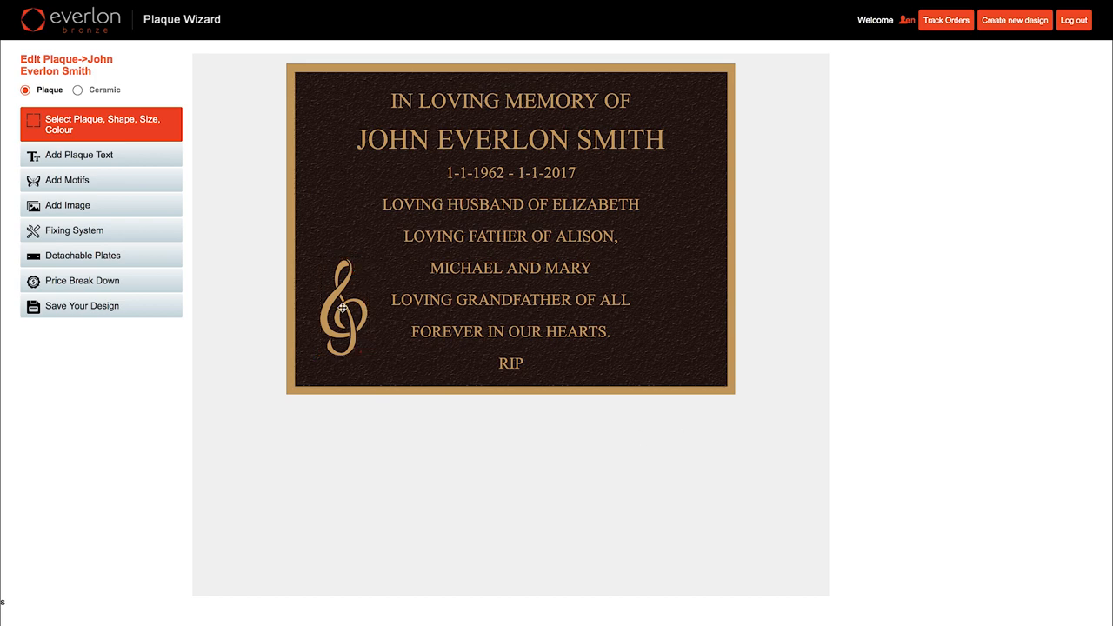
left_click(341, 309)
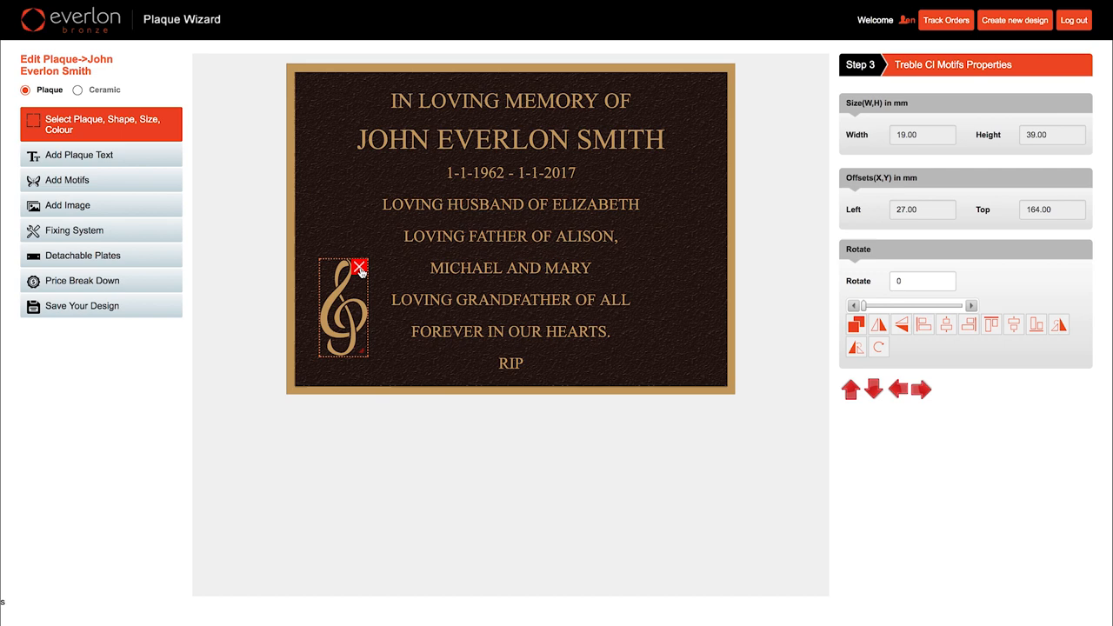
left_click(358, 265)
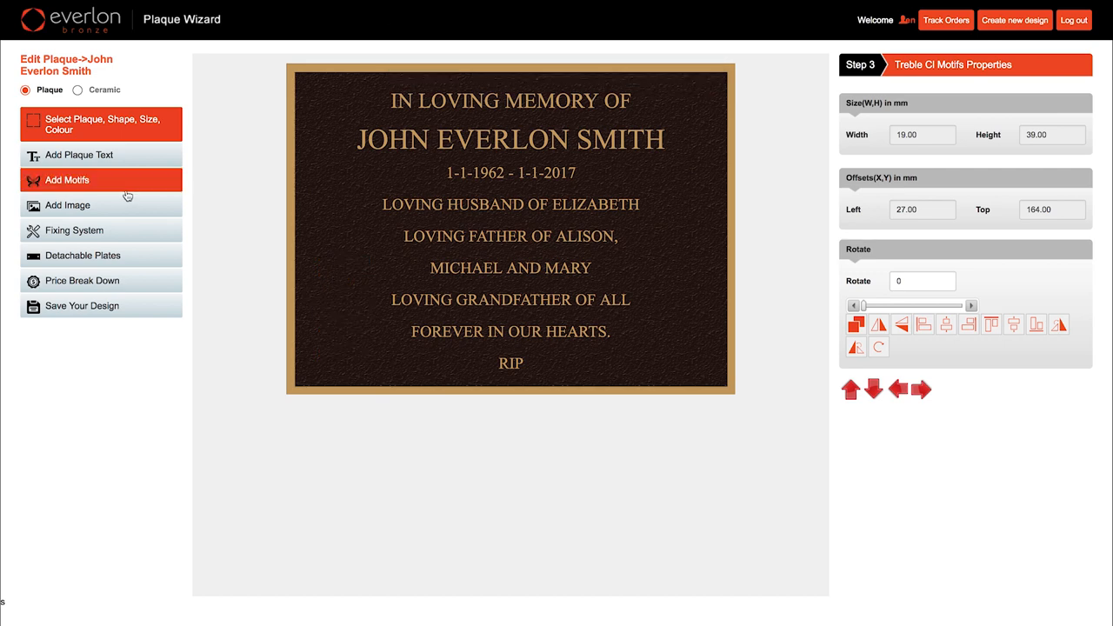
- Add the crowned eagle crest from a military category and enlarge it to 35 × 35 mm
left_click(100, 179)
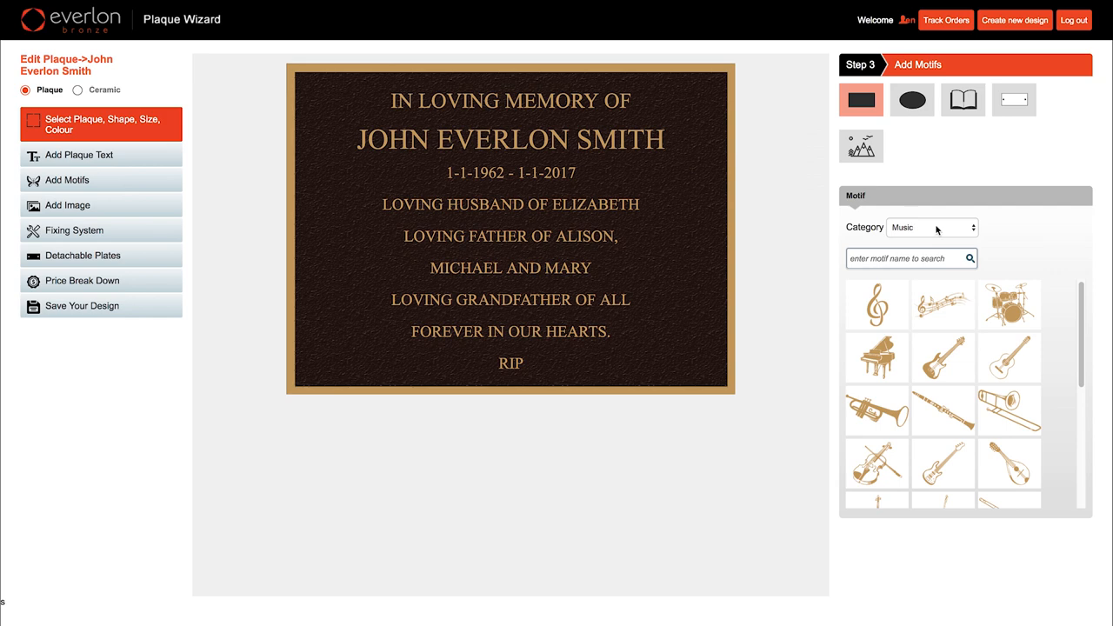
left_click(932, 227)
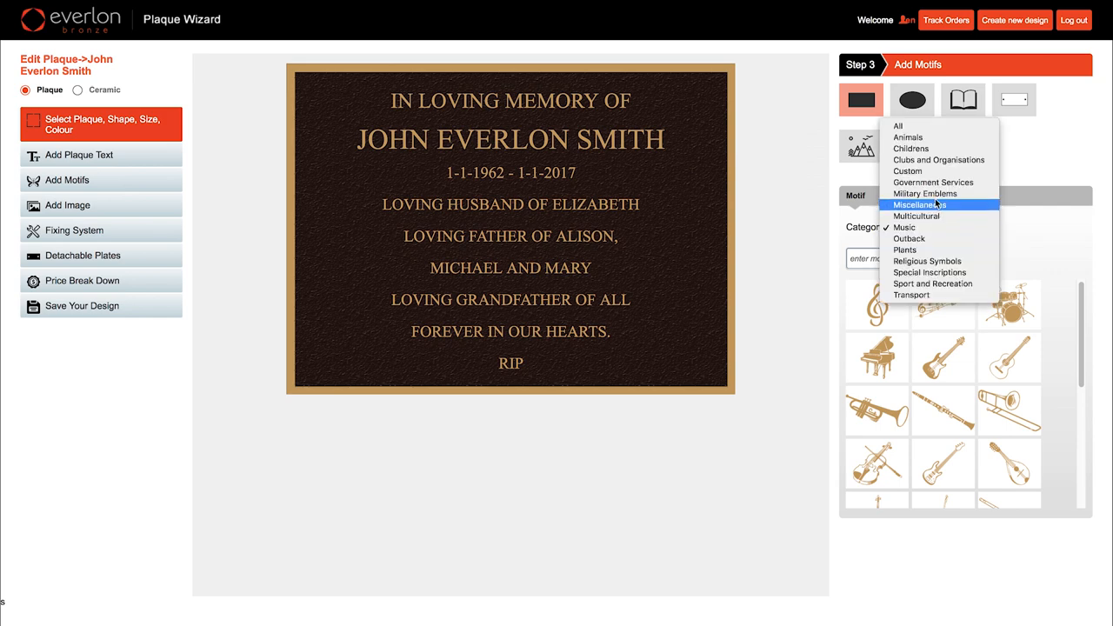
left_click(924, 193)
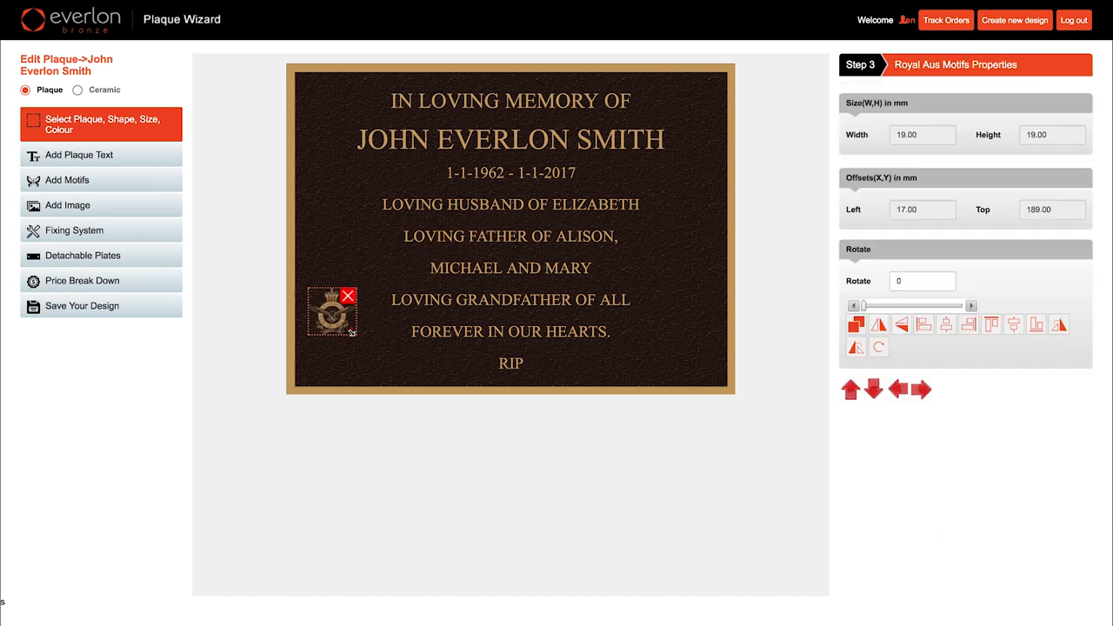
left_click_drag(353, 333, 391, 376)
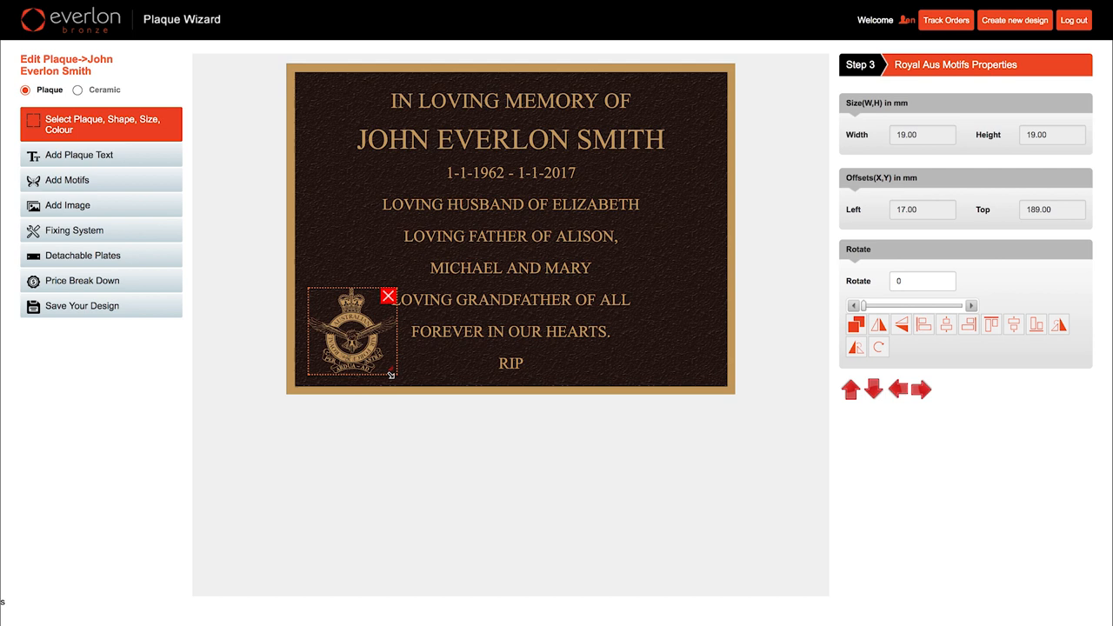
left_click_drag(391, 374, 400, 387)
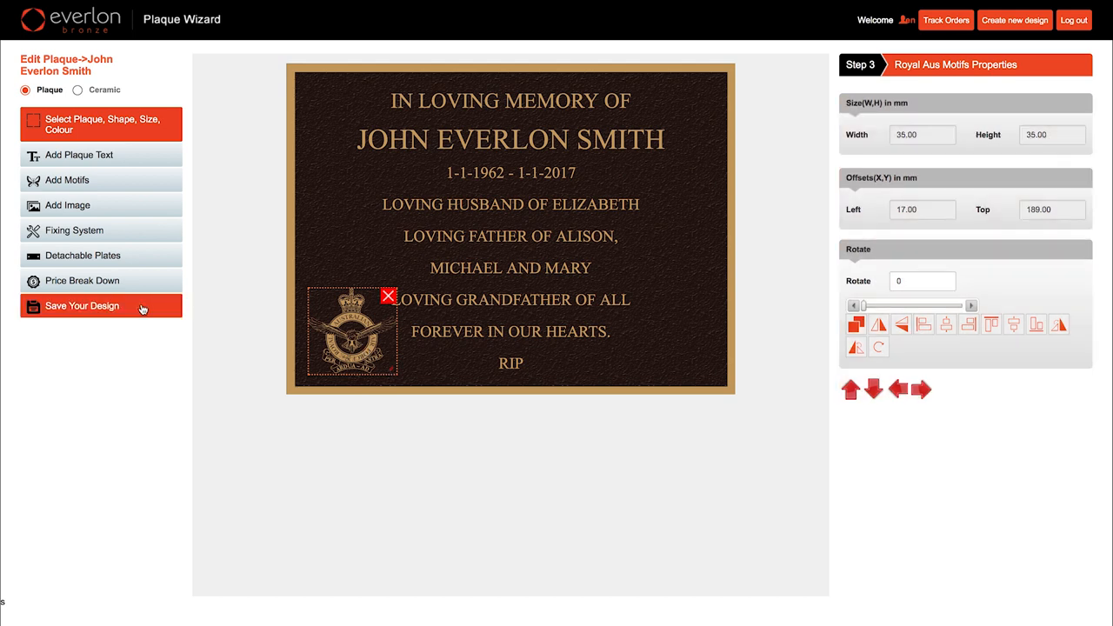
left_click(81, 305)
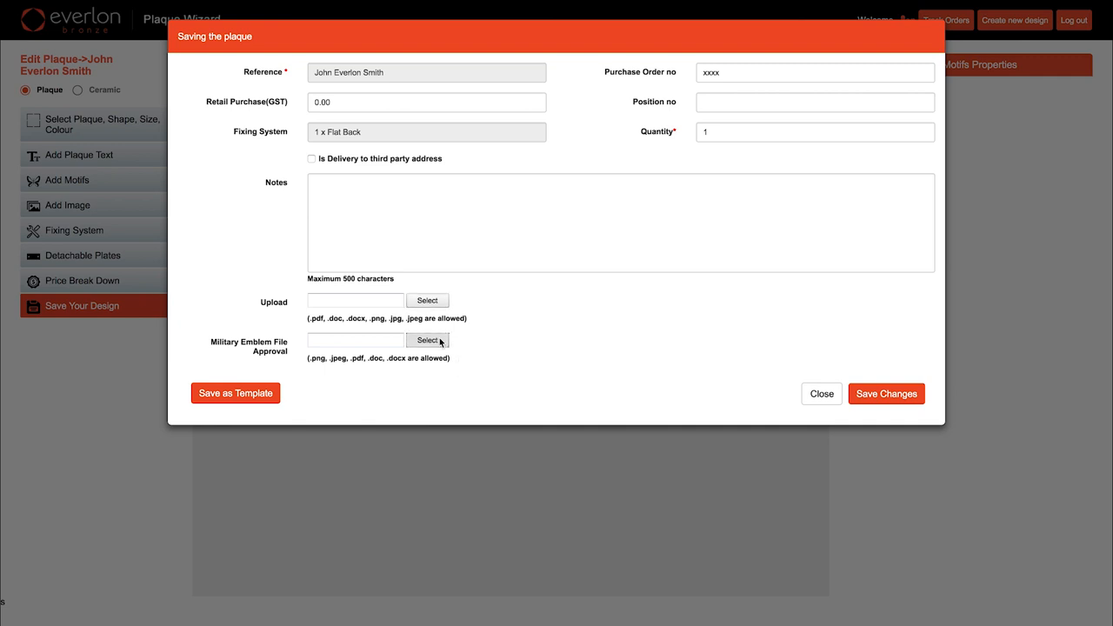
- Select the military emblem file approval option in the save form
left_click(426, 340)
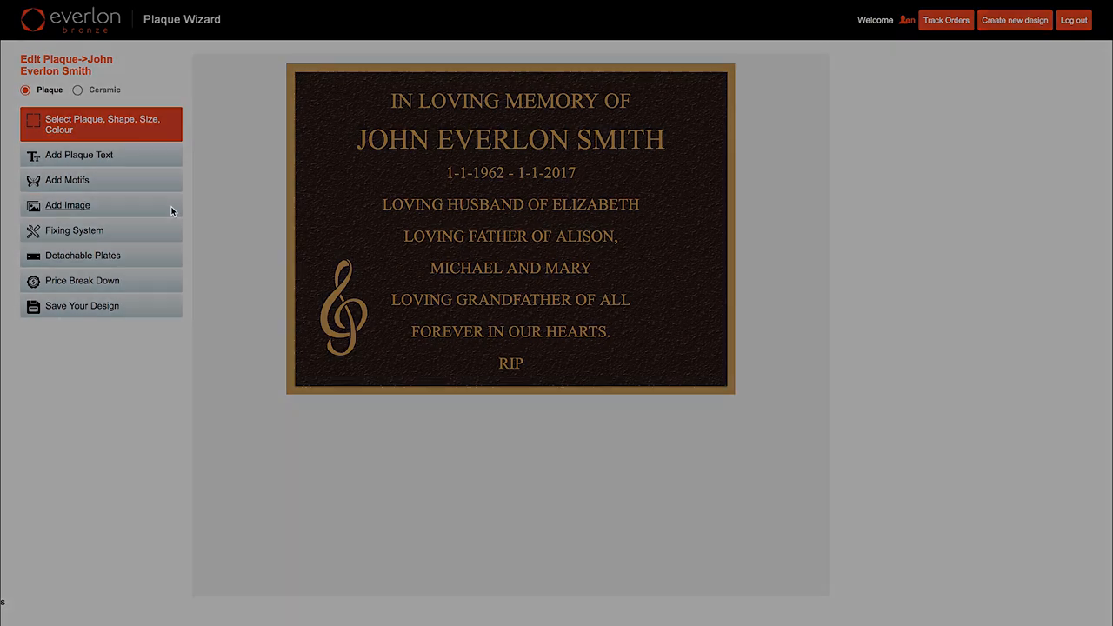
- Specify an oval portrait ceramic photo sized 50mmx70mm and proceed to upload
left_click(67, 205)
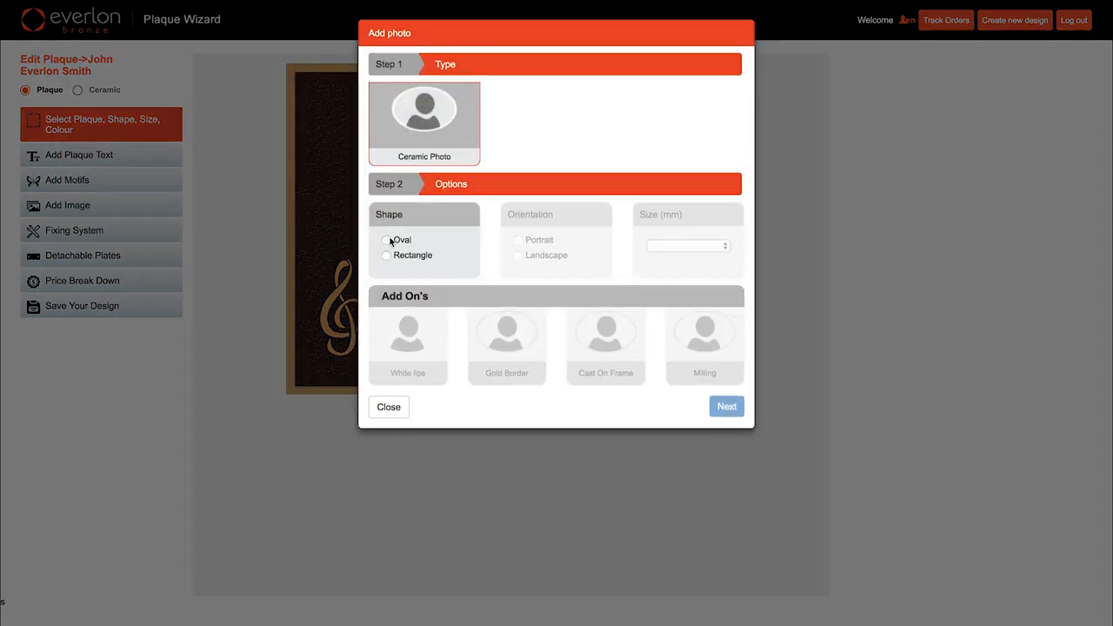
left_click(386, 240)
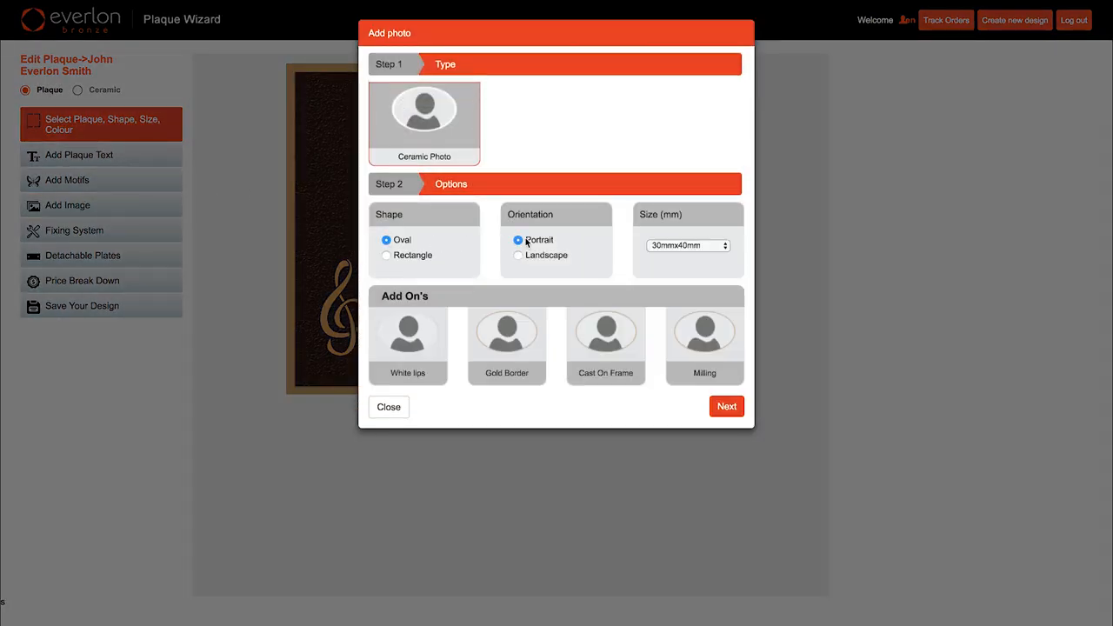
left_click(687, 244)
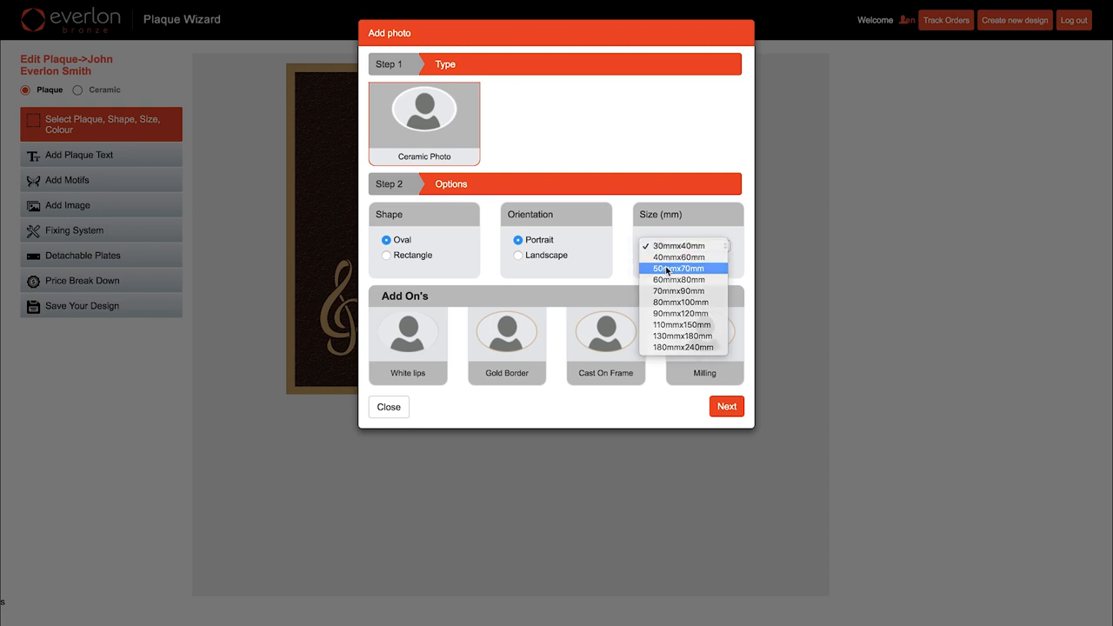
left_click(681, 267)
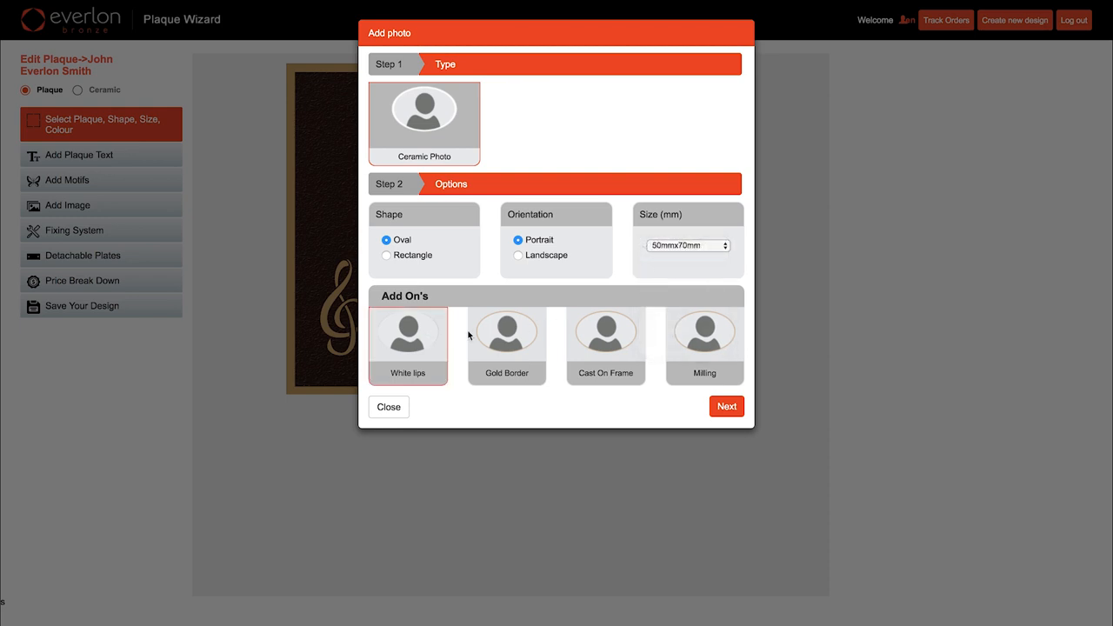
left_click(726, 406)
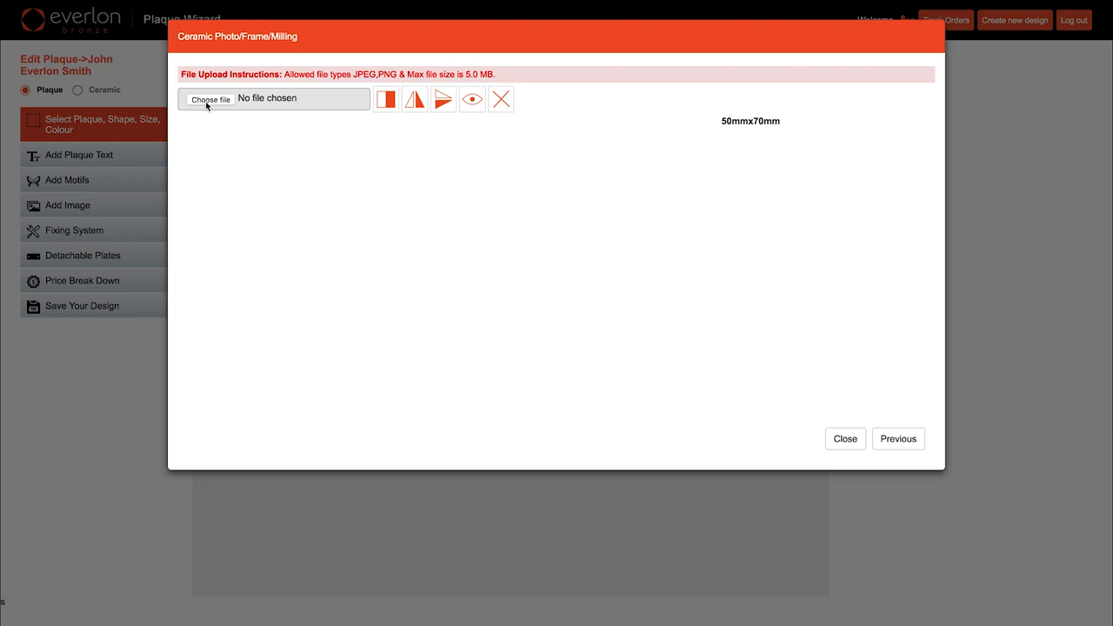
- Upload Koala.jpg, try zoom, greyscale and mirror, then crop it oval and export it to the plaque
left_click(207, 98)
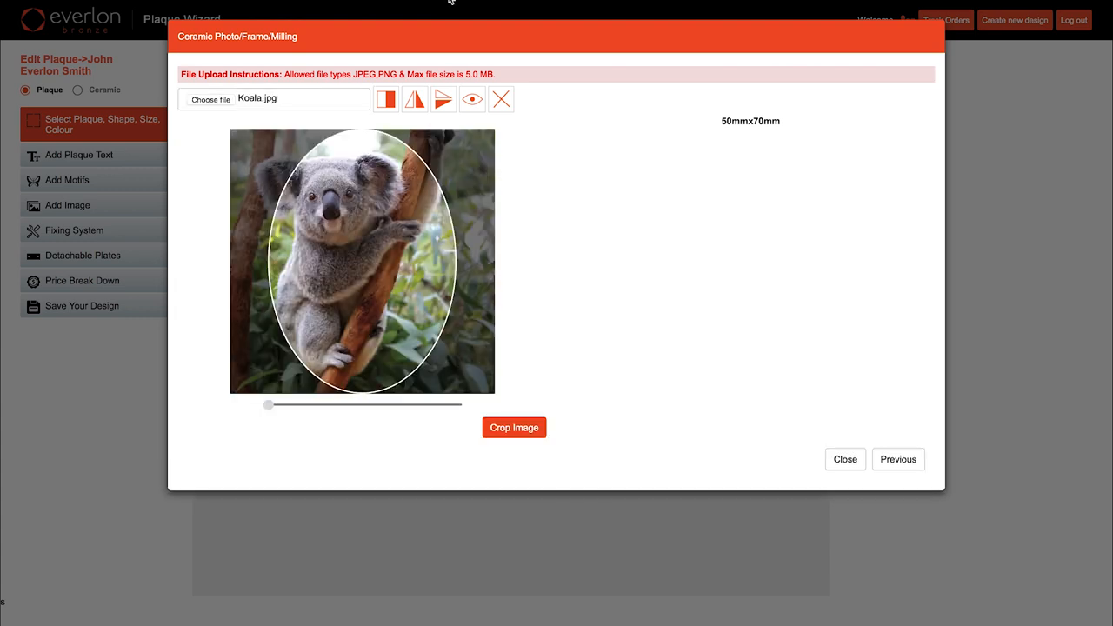
left_click_drag(268, 406, 368, 405)
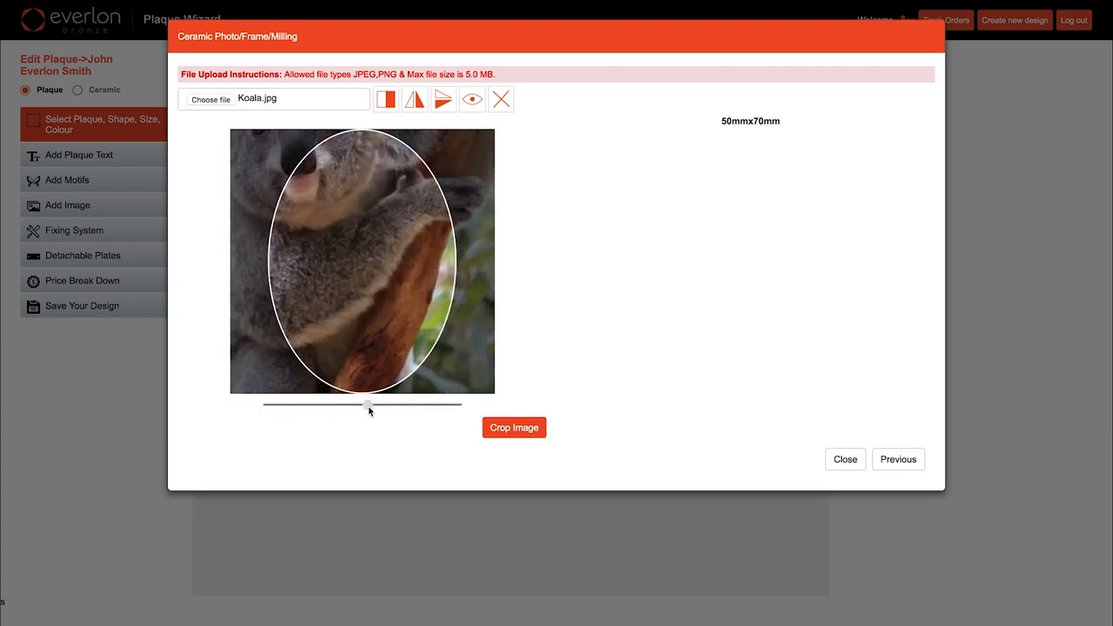
left_click(385, 98)
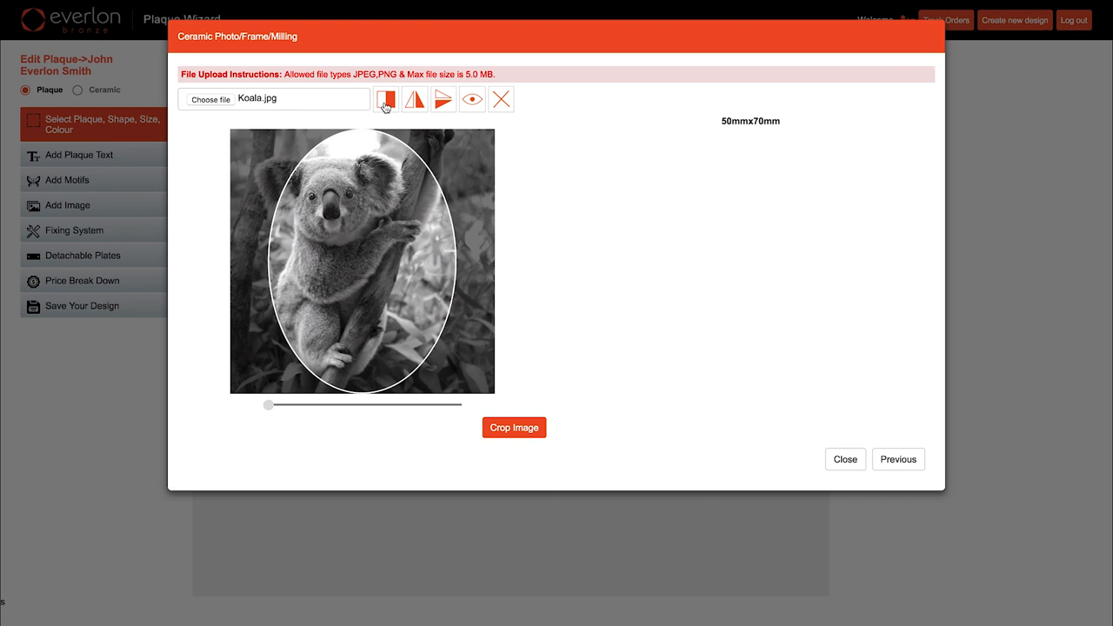
left_click(415, 98)
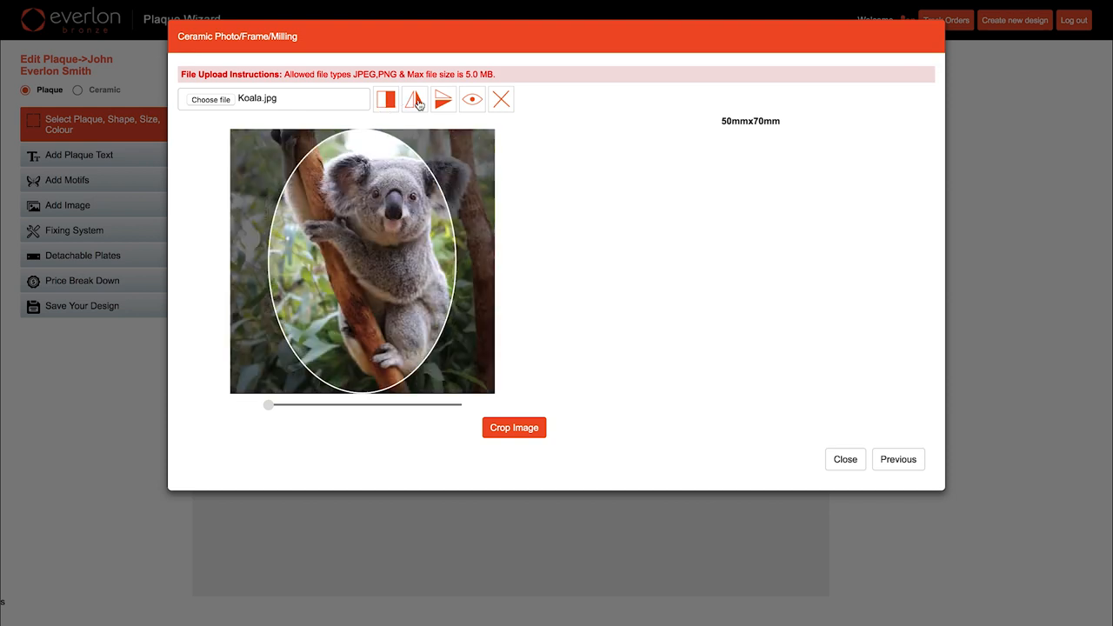
left_click(414, 98)
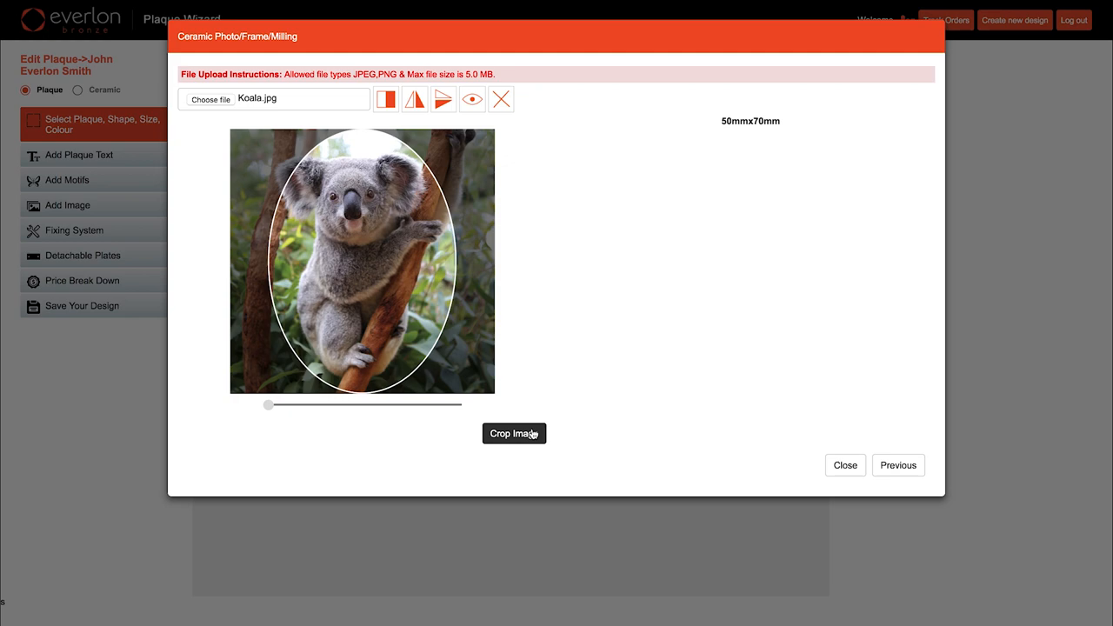
left_click(514, 433)
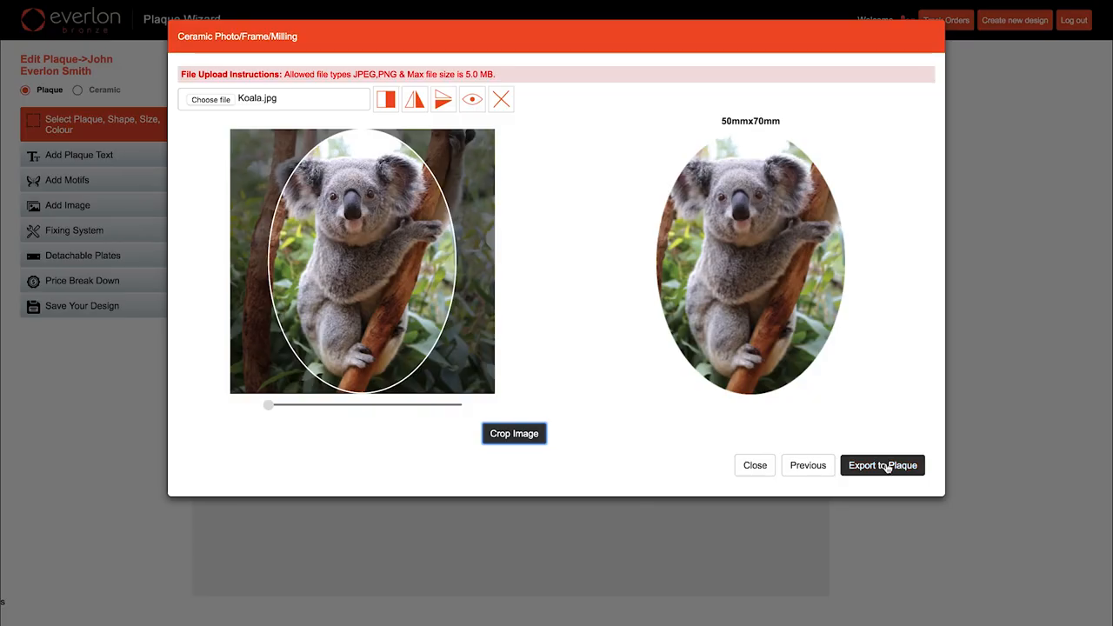
left_click(881, 464)
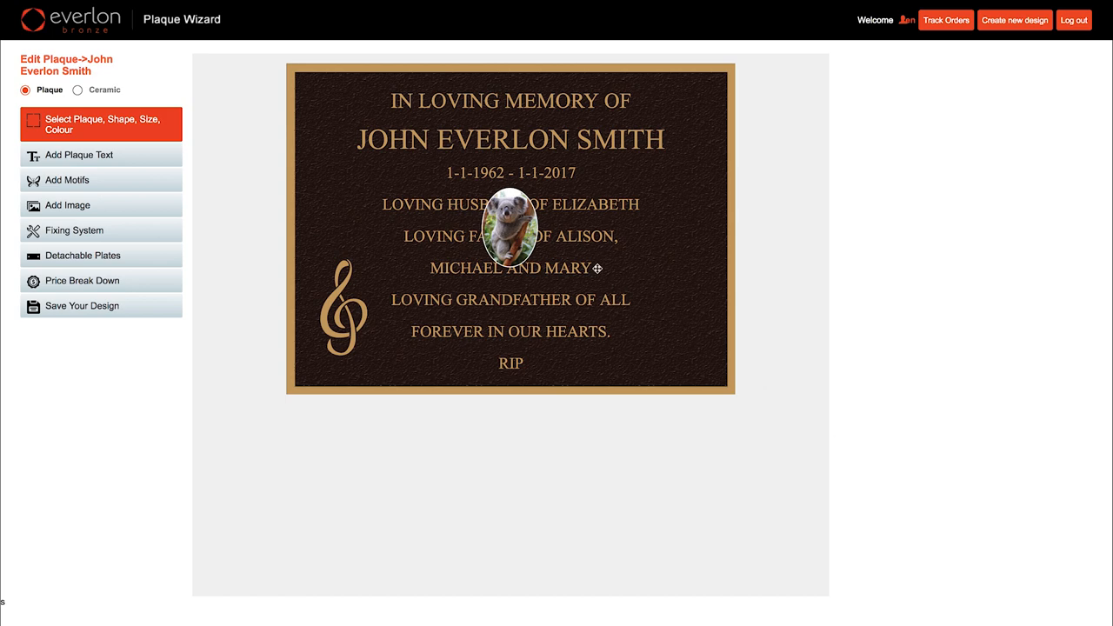
- Drag the oval koala photo right and down to a new position on the plaque
left_click_drag(510, 228, 609, 283)
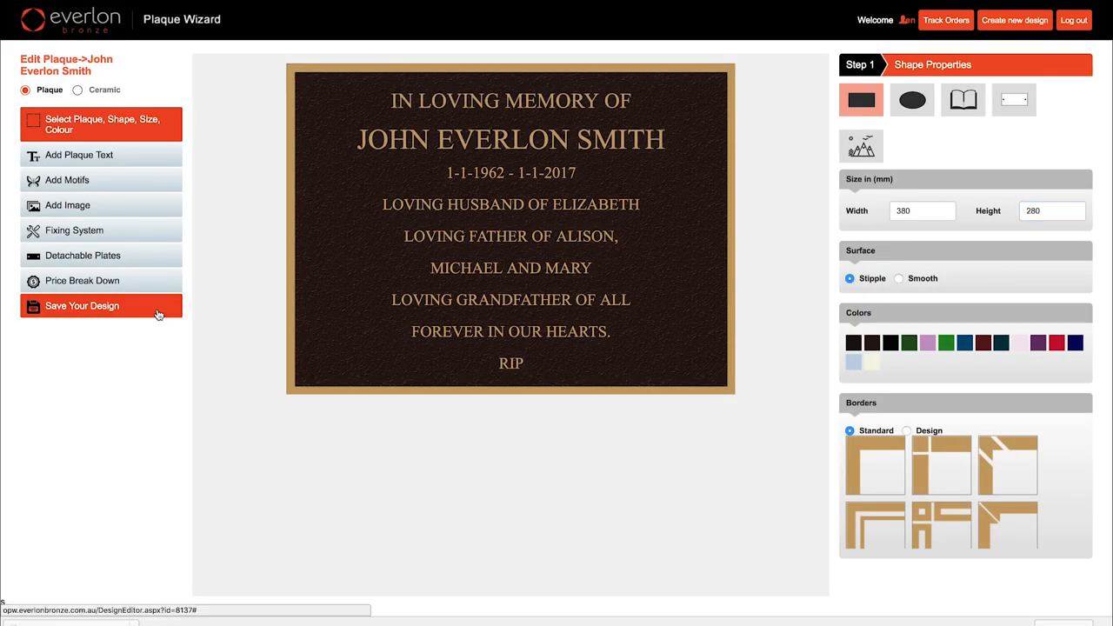
- Save the inscription-only design as a template named 'John Everlon Smith'
left_click(82, 305)
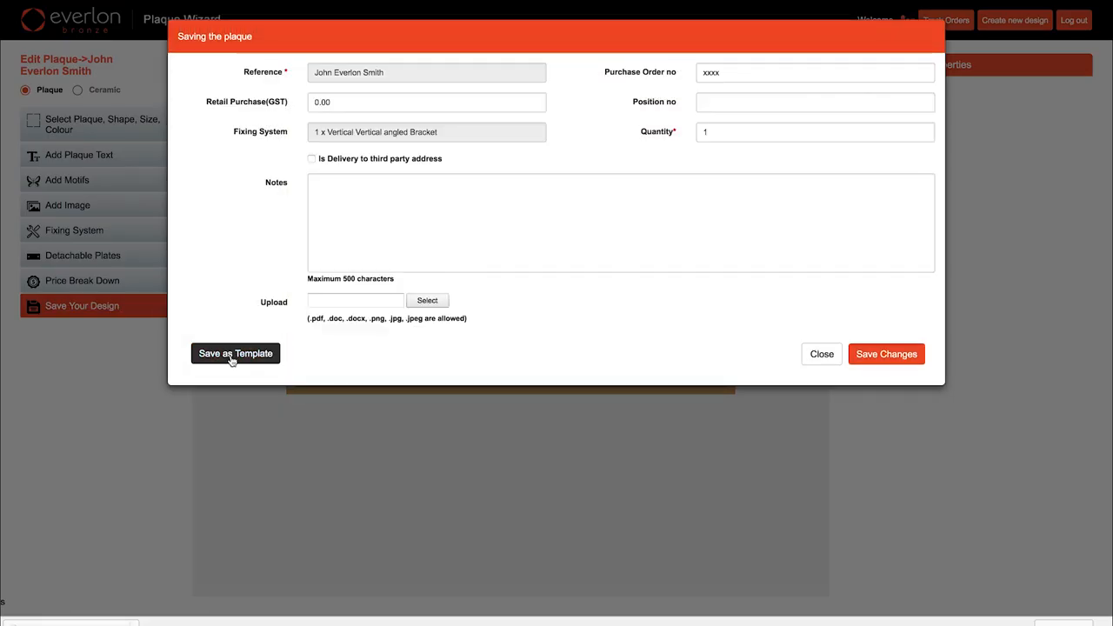
left_click(234, 353)
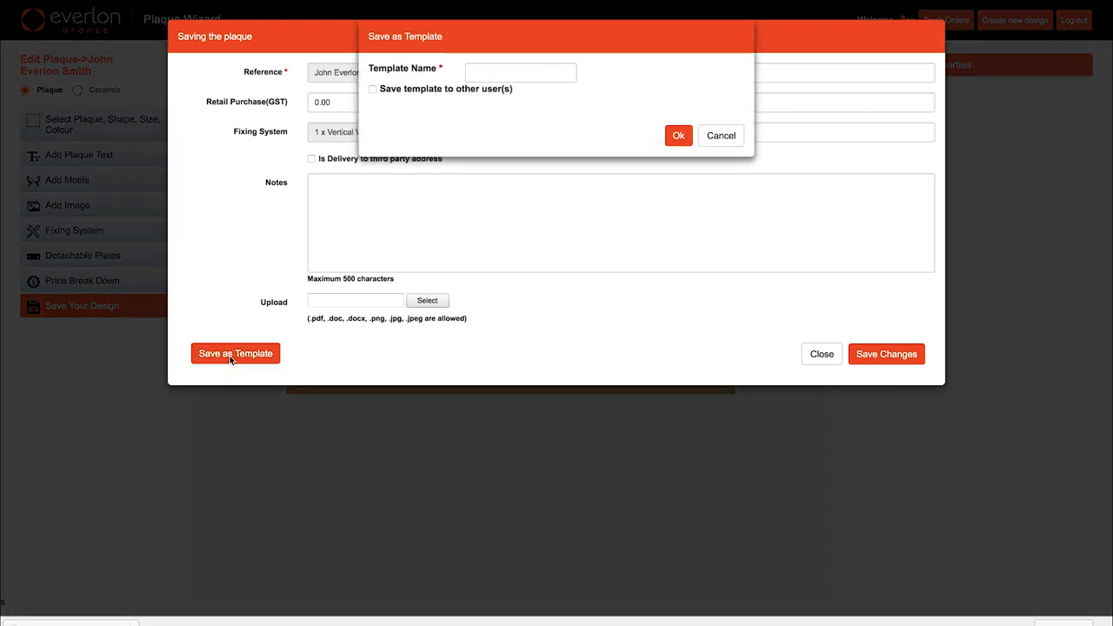
left_click(520, 72)
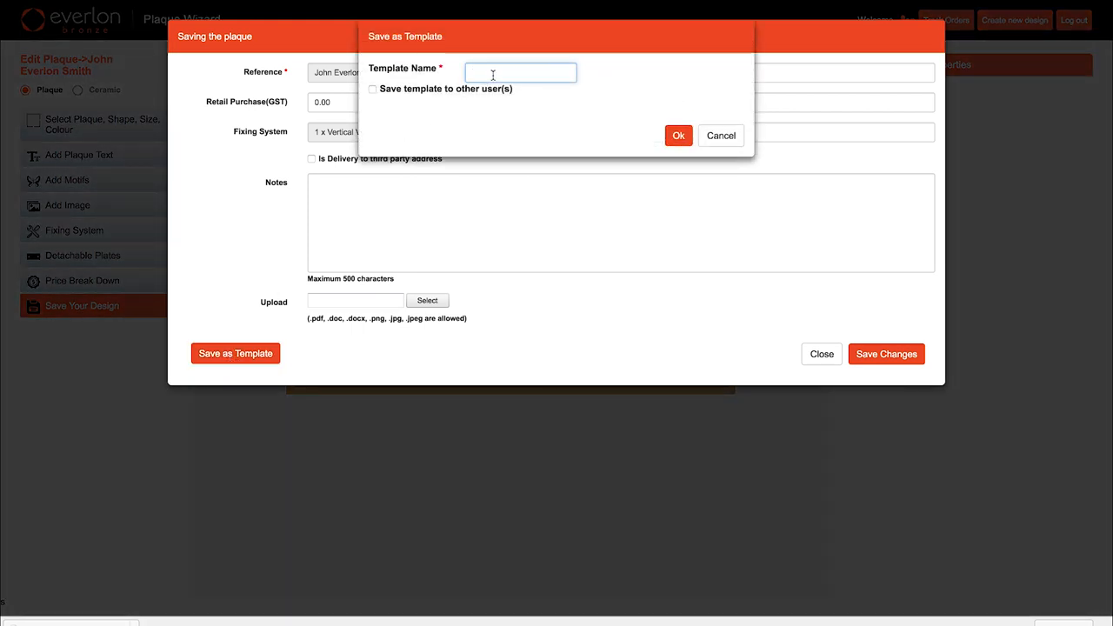
type("John Everlon S")
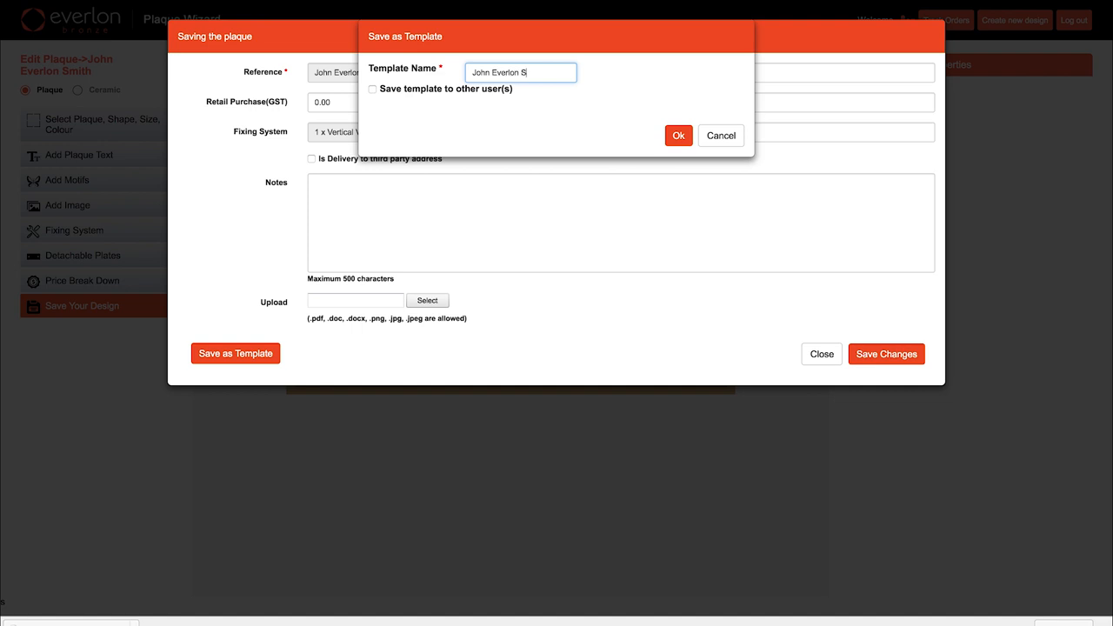
type("mith")
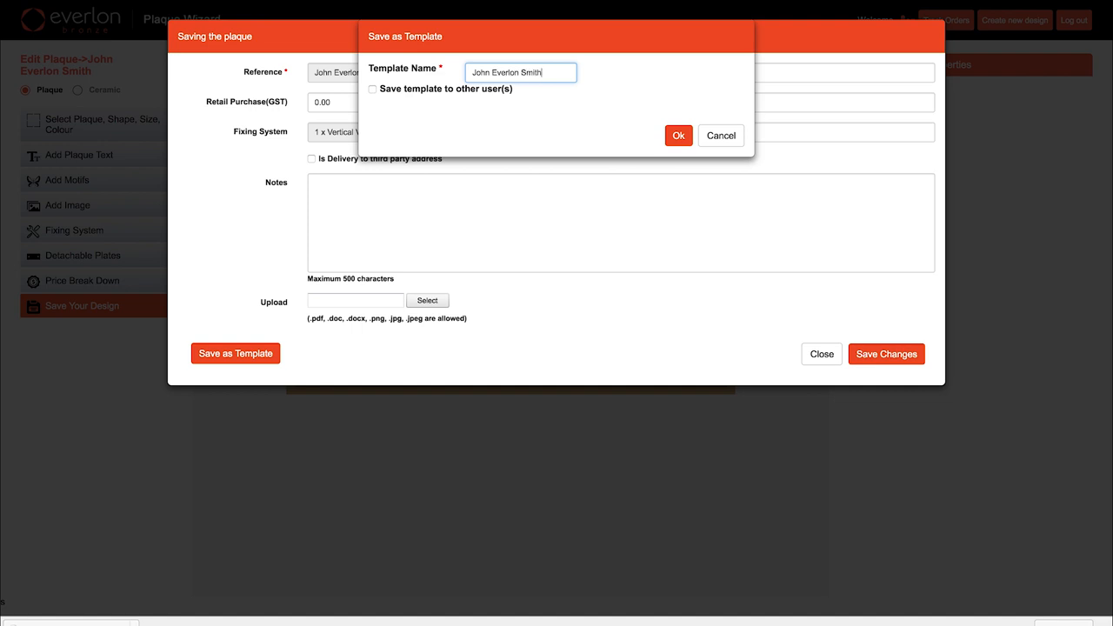
left_click(678, 136)
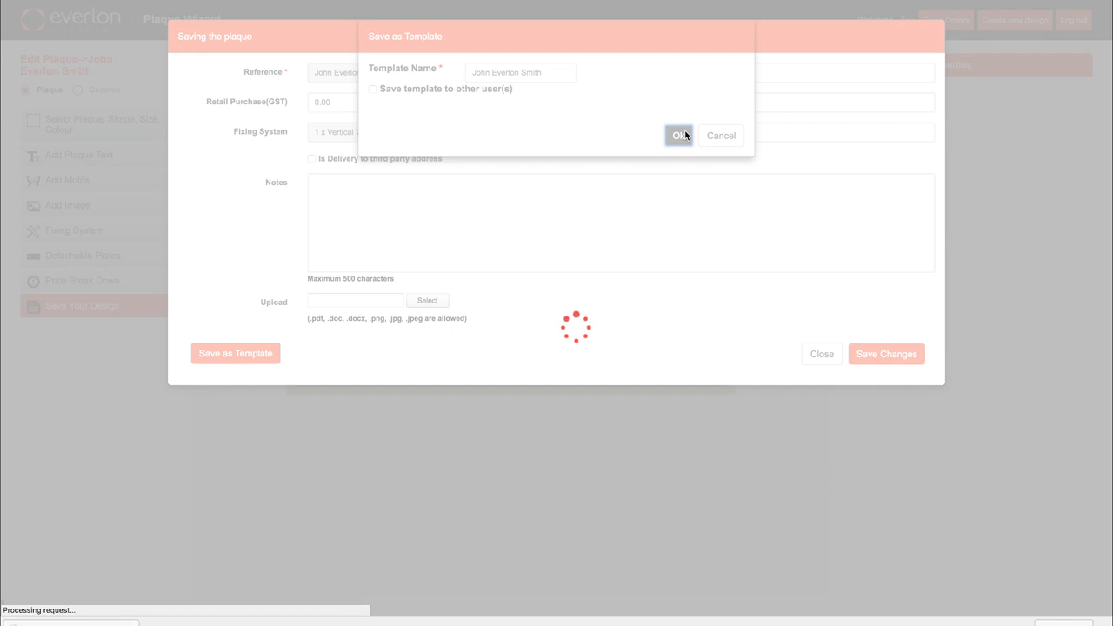
left_click(678, 134)
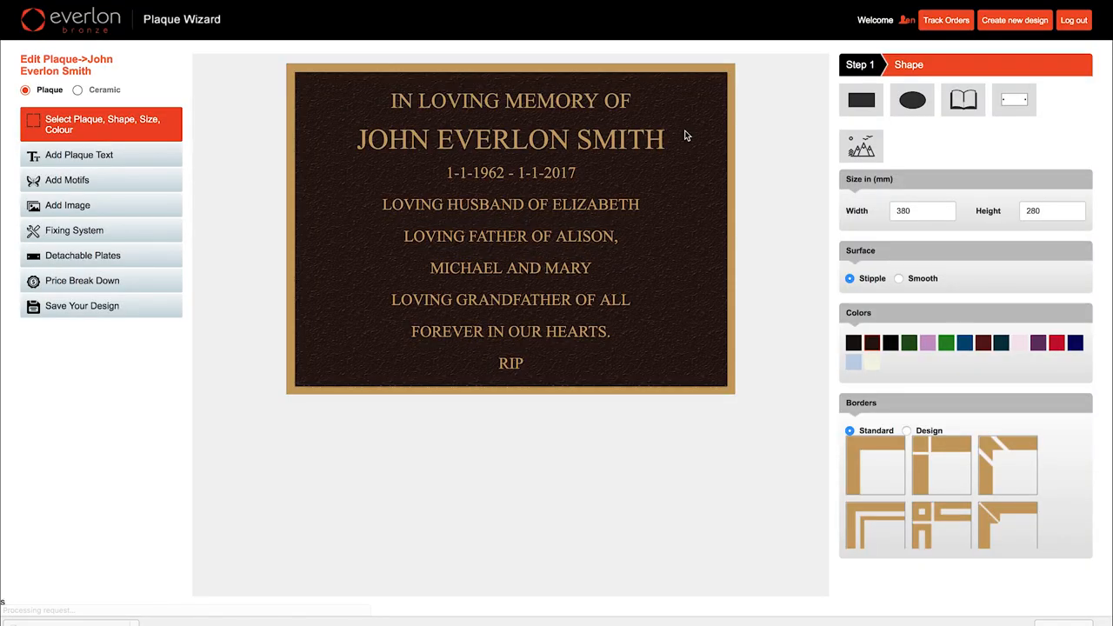